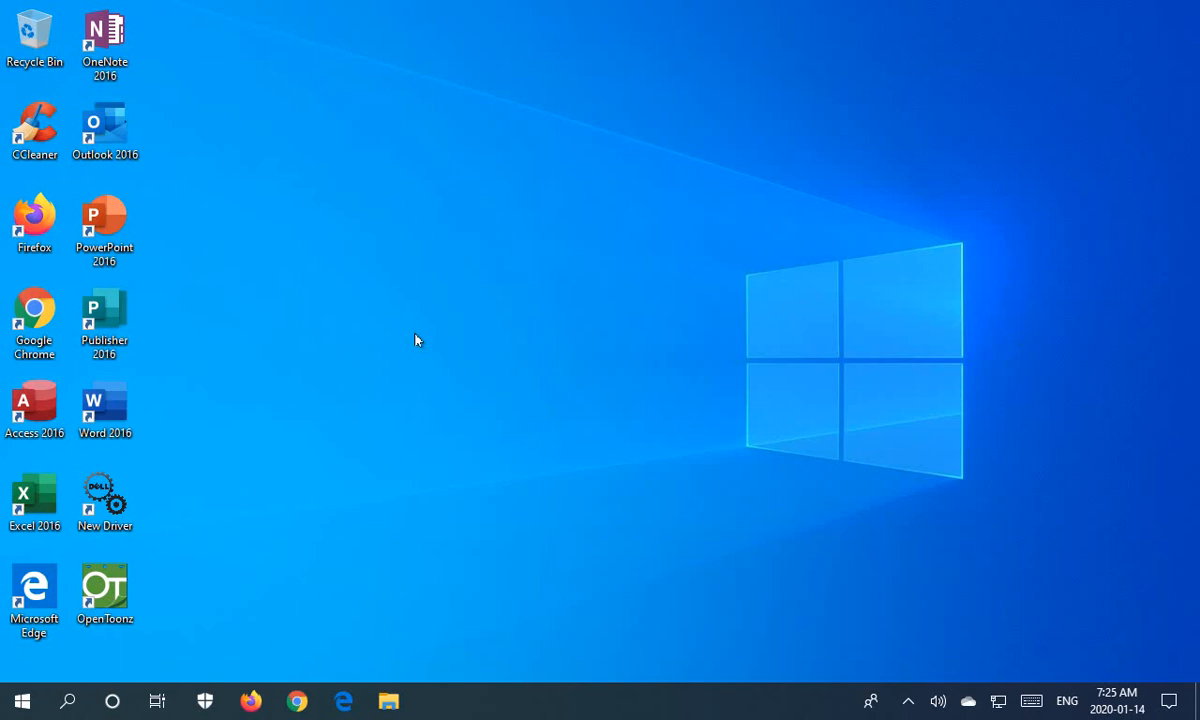
{"action": "mouse_move", "coordinate": [168, 588]}
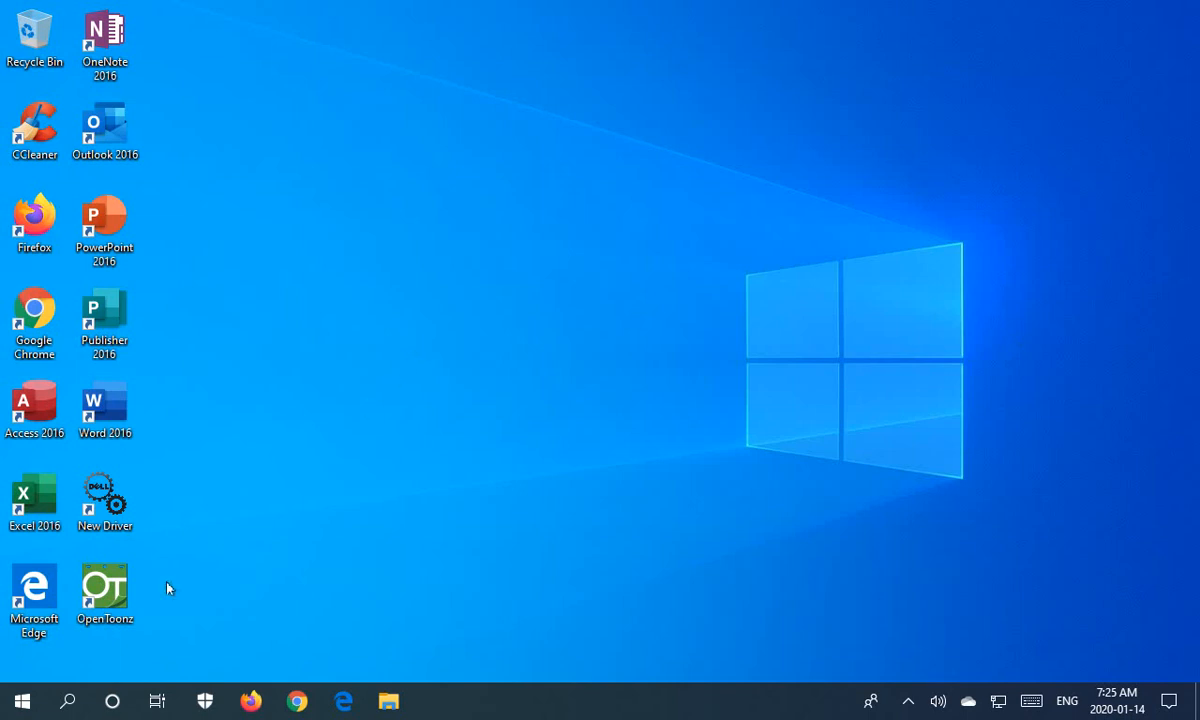
Search the Start menu for 'services' so the Services app appears as best match.
{"action": "left_click", "coordinate": [22, 700]}
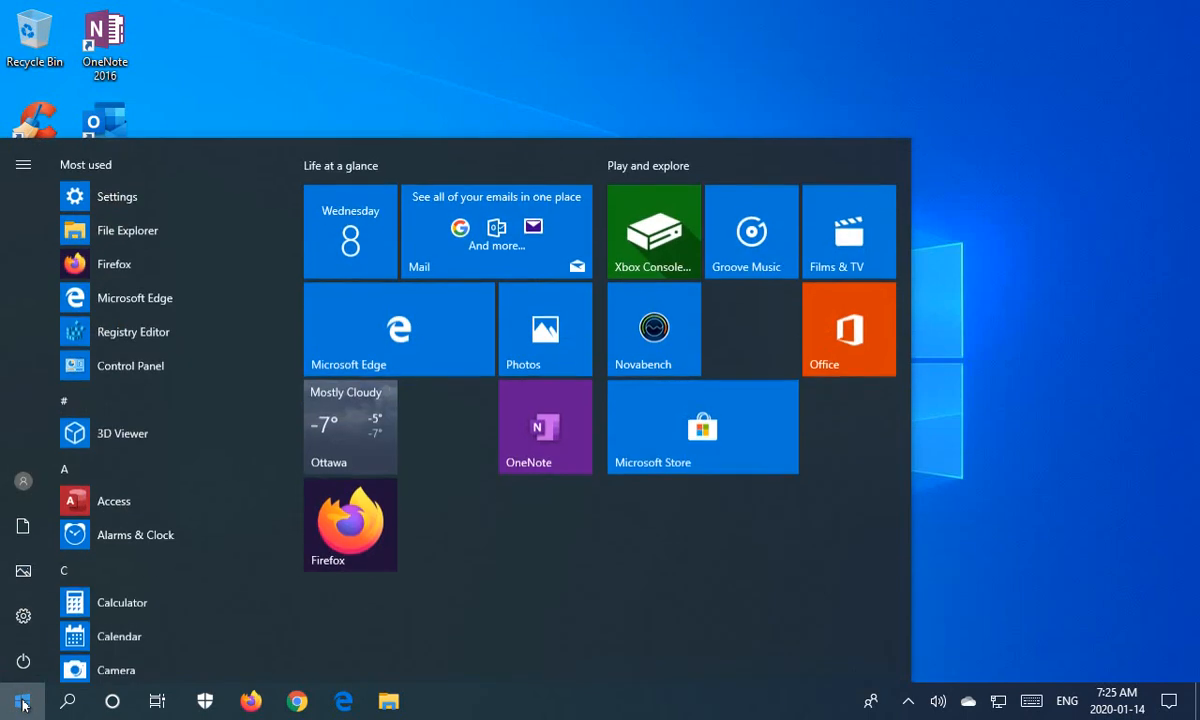
{"action": "type", "text": "services"}
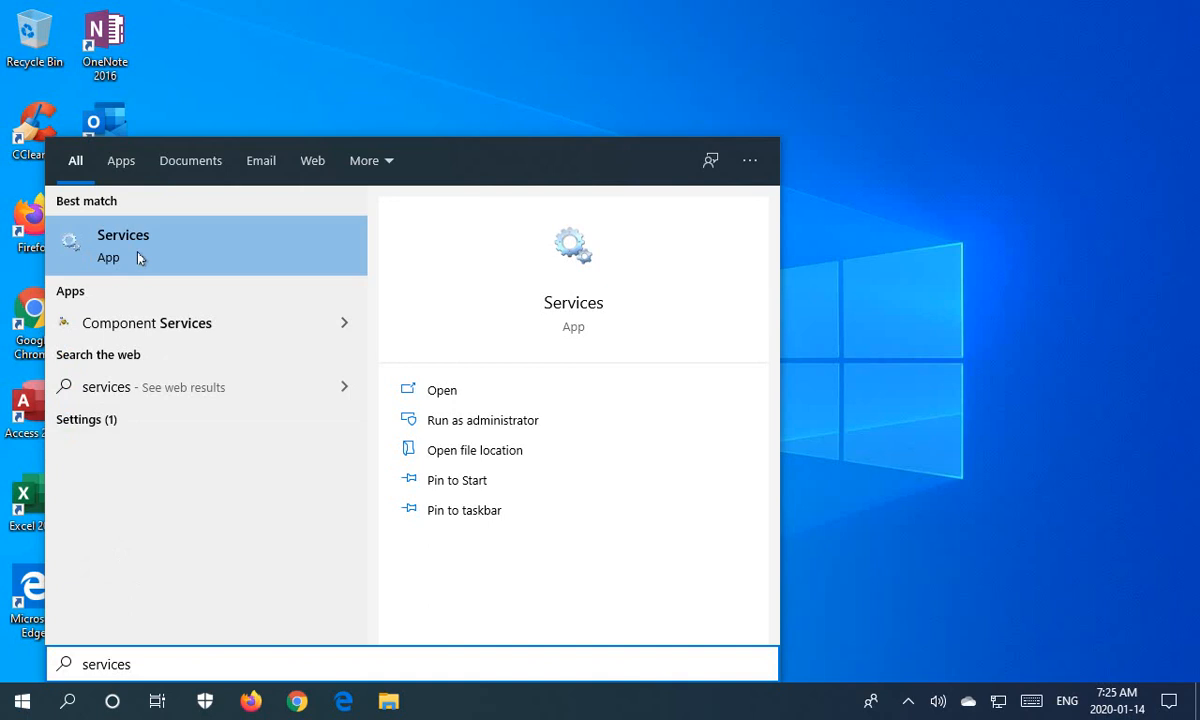
Launch Services from the results and nudge the Description column back to its original width.
{"action": "left_click", "coordinate": [122, 244]}
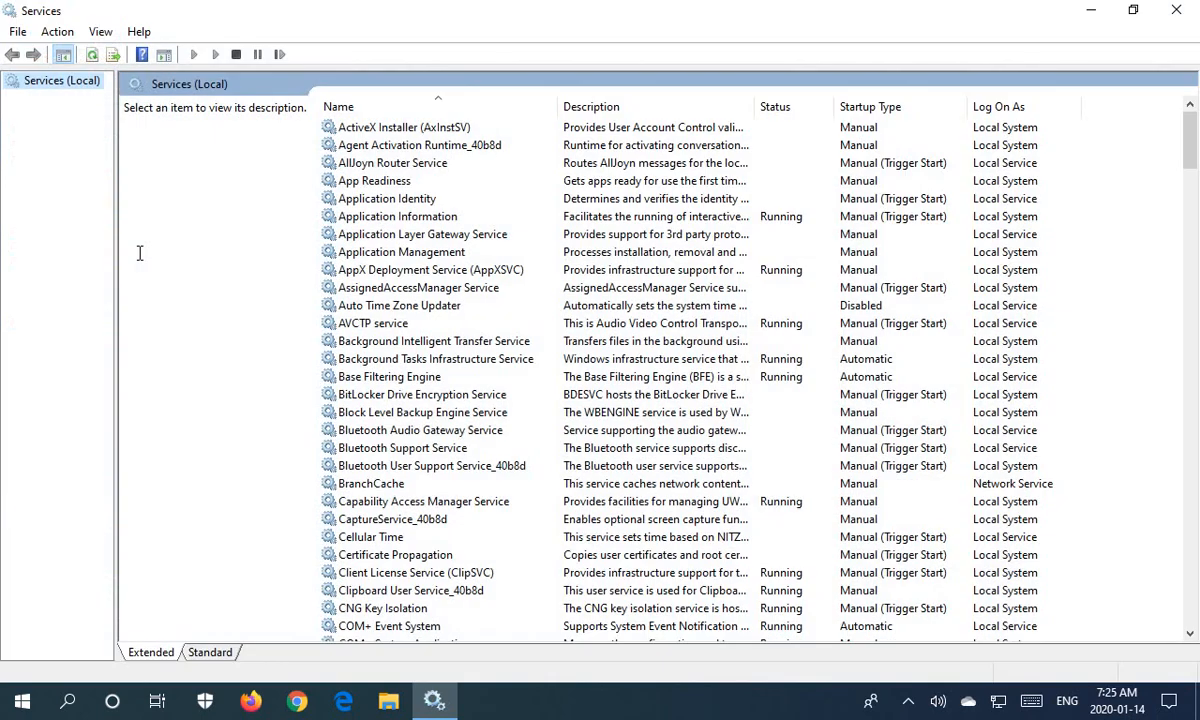
{"action": "mouse_move", "coordinate": [376, 266]}
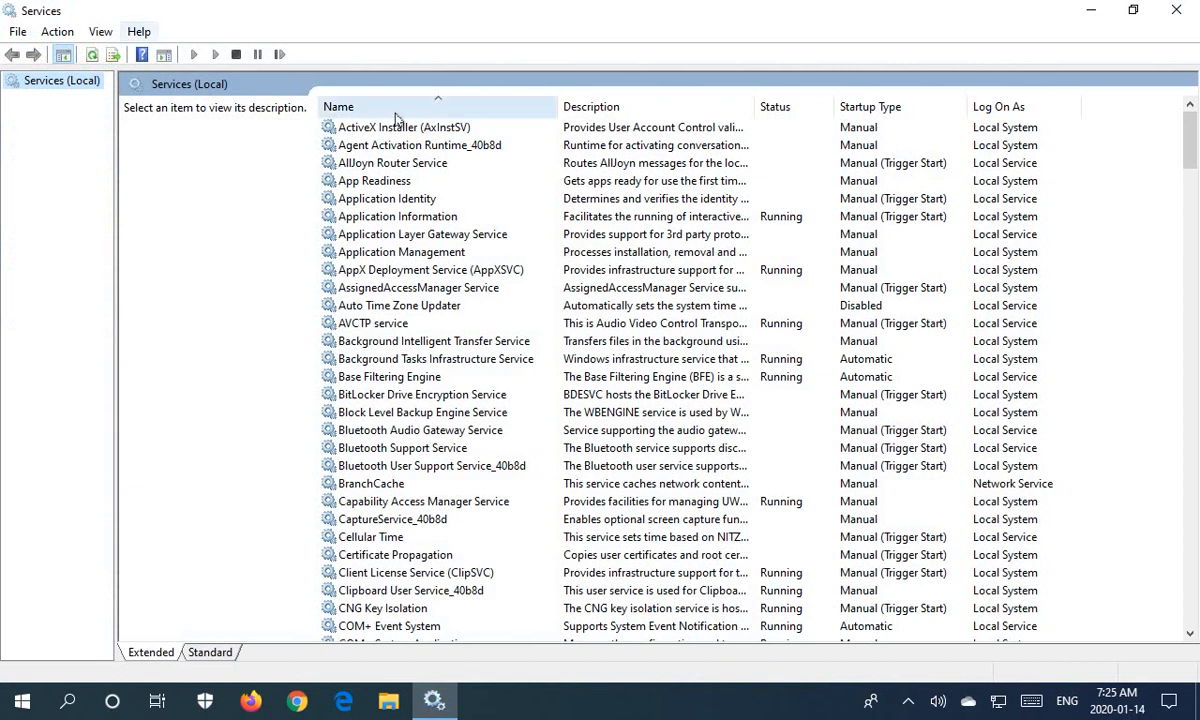
{"action": "mouse_move", "coordinate": [388, 382]}
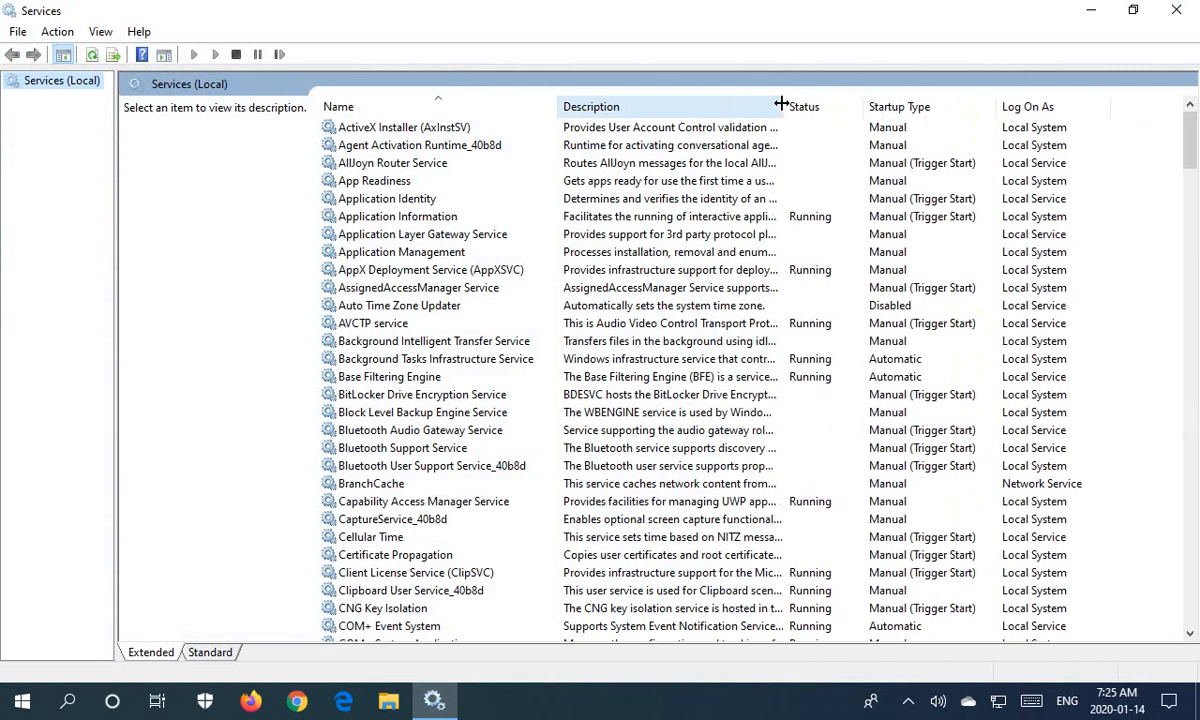
{"action": "left_click_drag", "start_coordinate": [780, 106], "coordinate": [812, 106]}
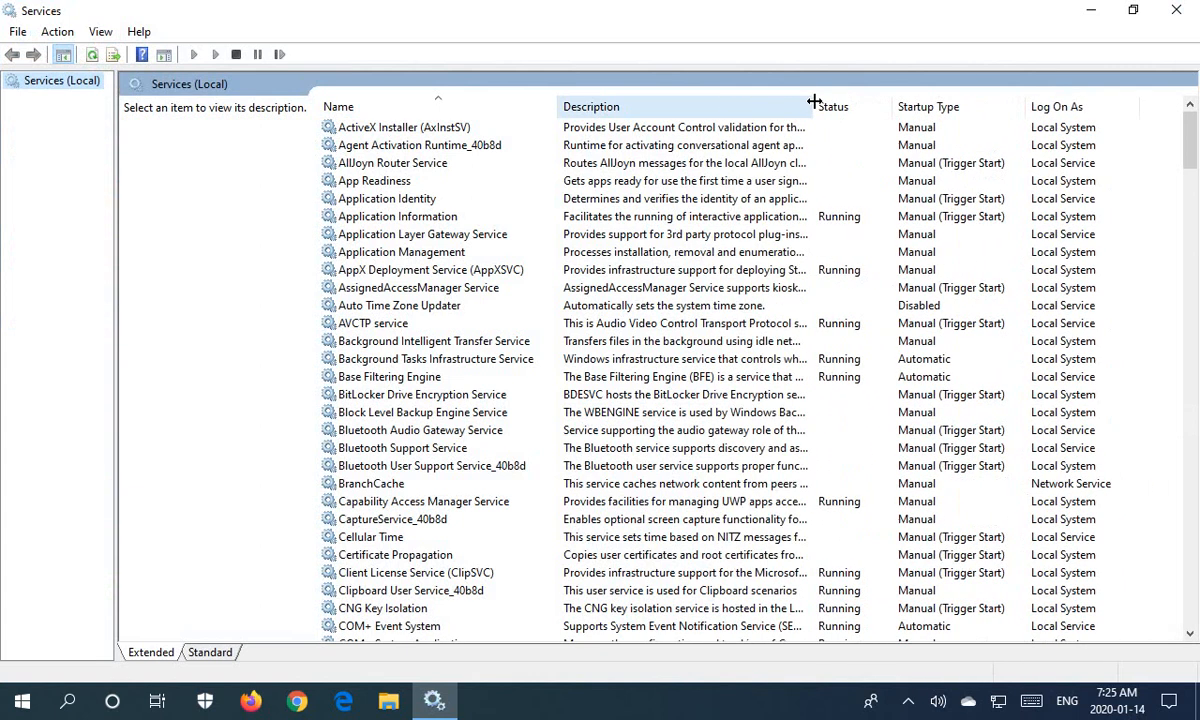
{"action": "left_click_drag", "start_coordinate": [814, 106], "coordinate": [760, 106]}
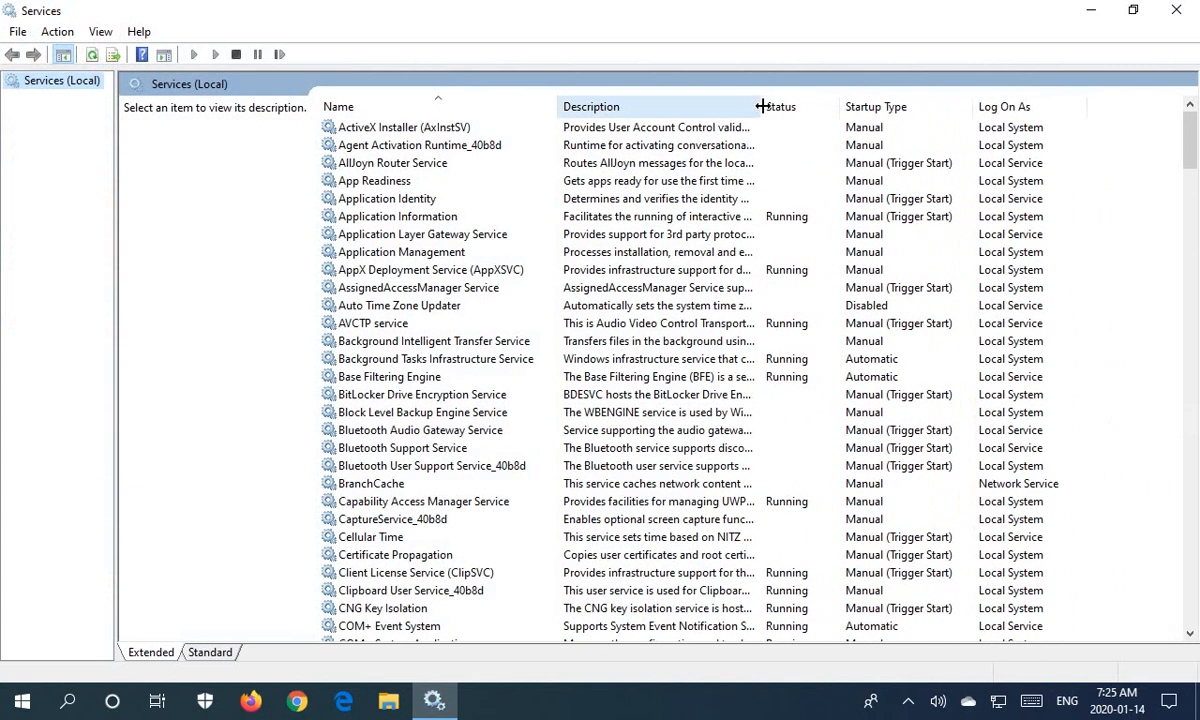
{"action": "left_click_drag", "start_coordinate": [760, 106], "coordinate": [744, 106]}
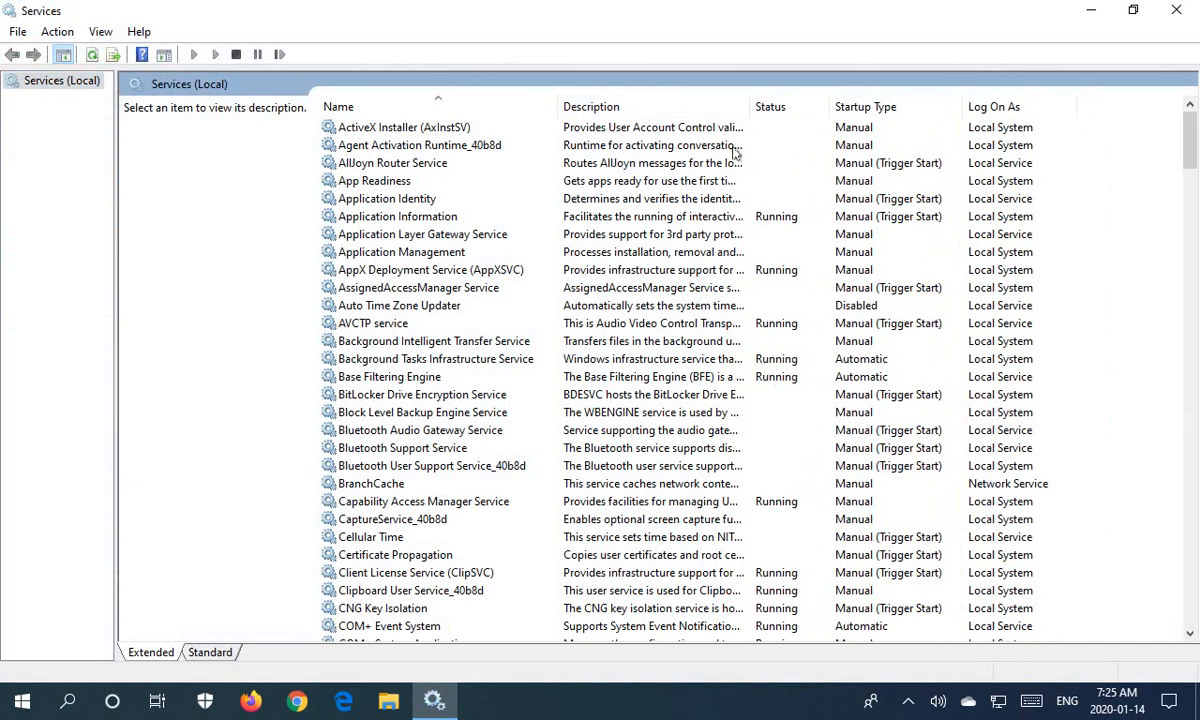
{"action": "mouse_move", "coordinate": [788, 106]}
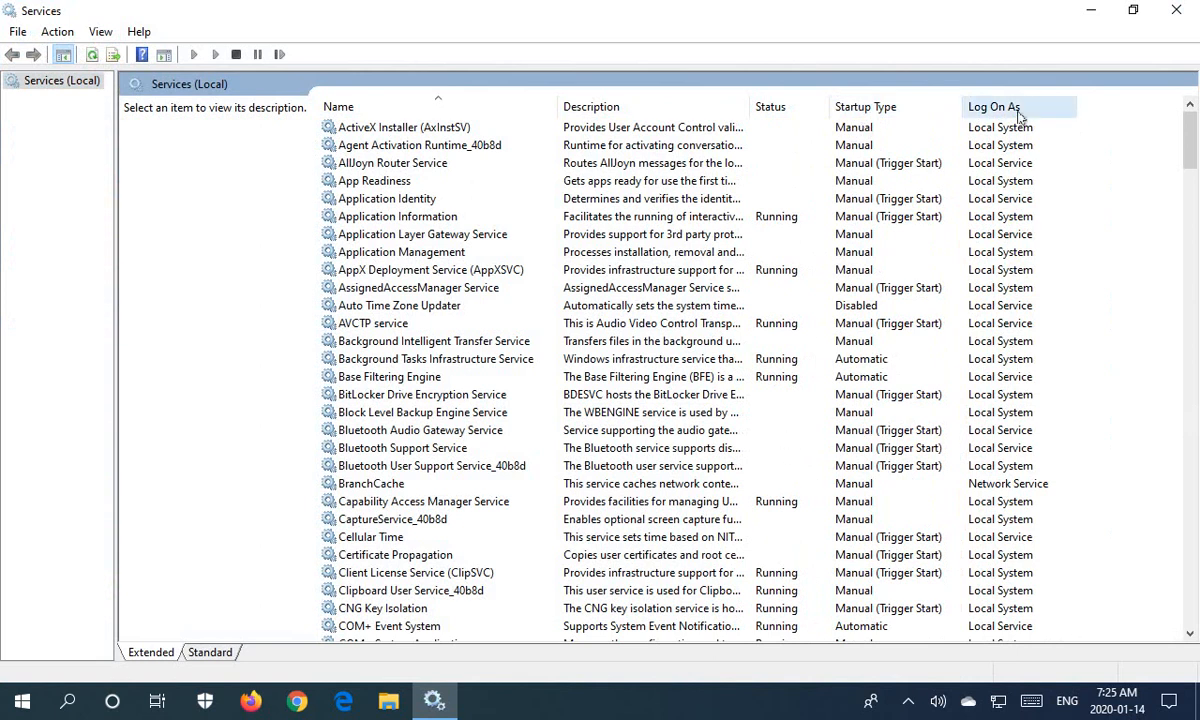
{"action": "mouse_move", "coordinate": [1022, 184]}
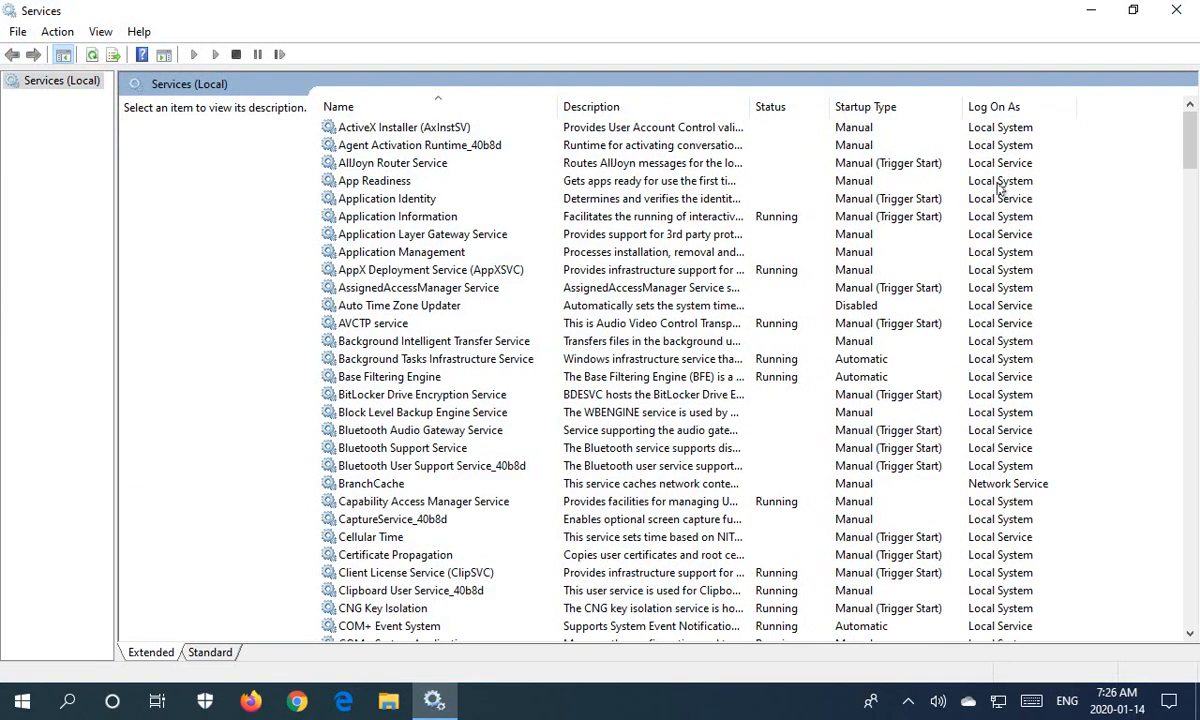
{"action": "mouse_move", "coordinate": [480, 380]}
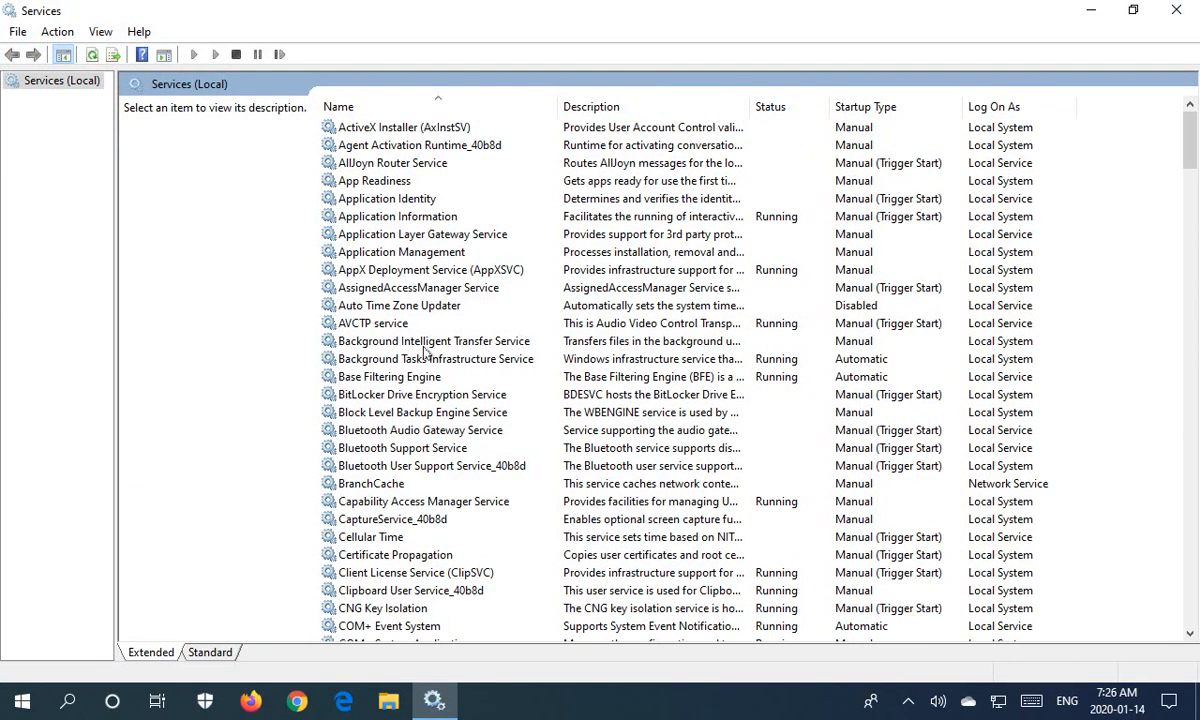
{"action": "mouse_move", "coordinate": [452, 348]}
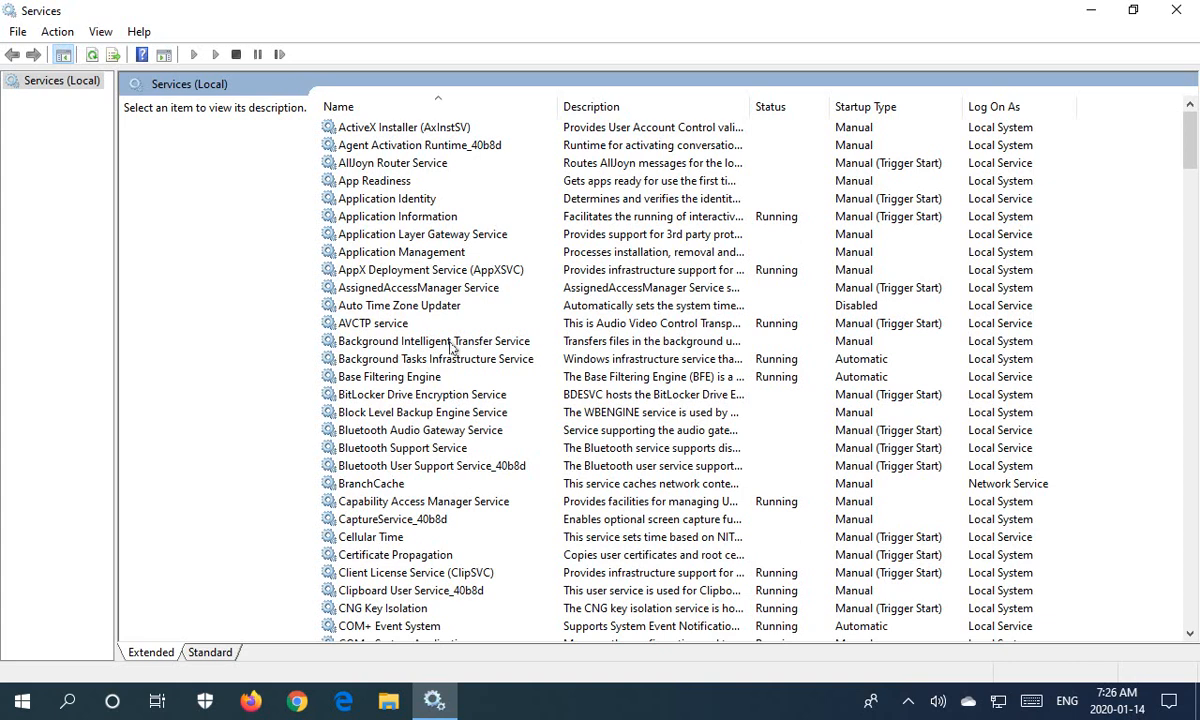
{"action": "mouse_move", "coordinate": [764, 350]}
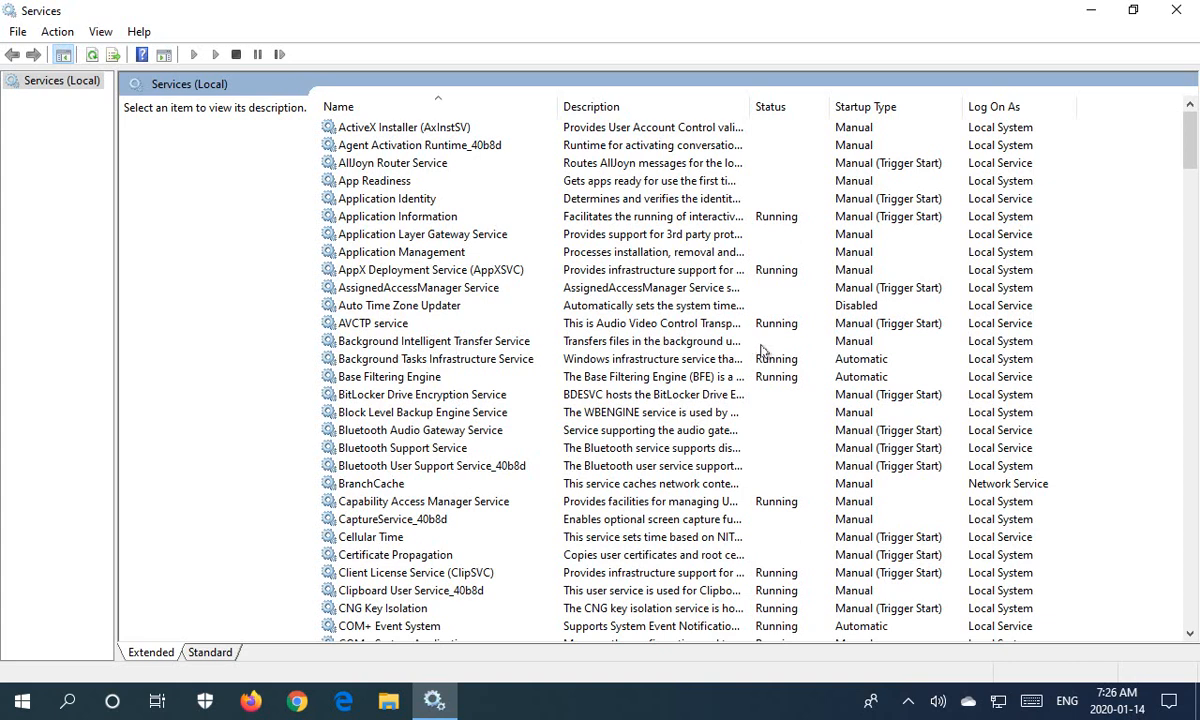
Start the Background Intelligent Transfer Service from its context menu.
{"action": "right_click", "coordinate": [432, 340]}
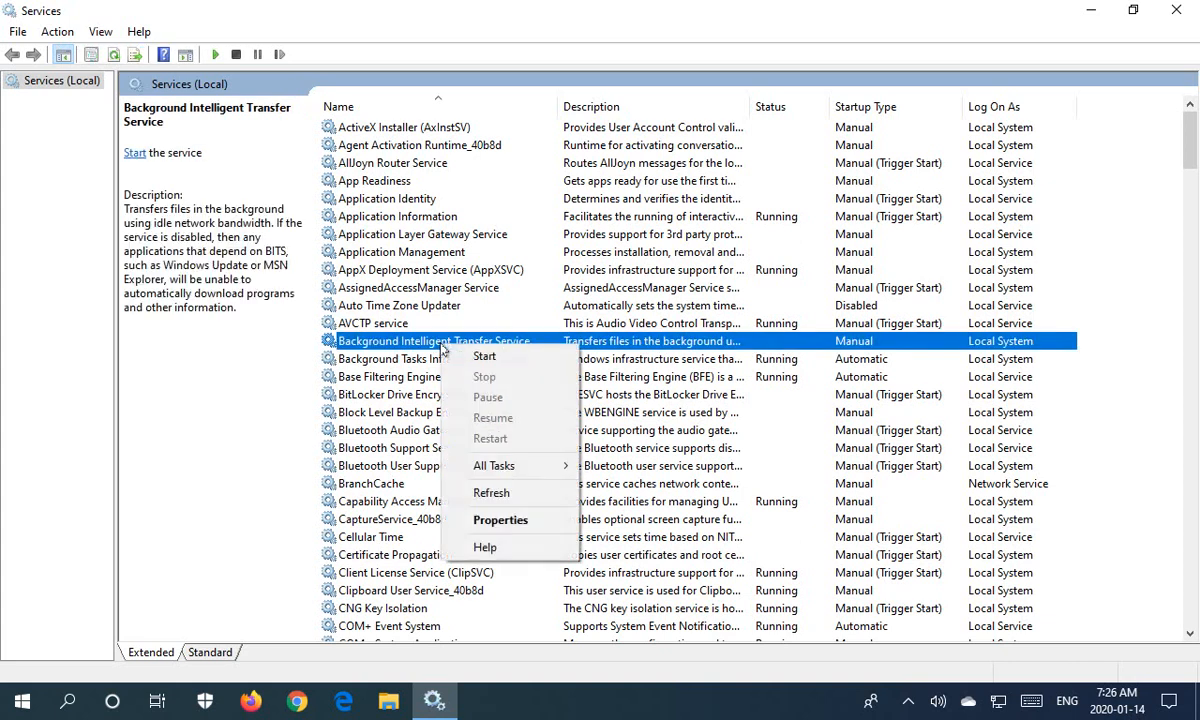
{"action": "mouse_move", "coordinate": [484, 356]}
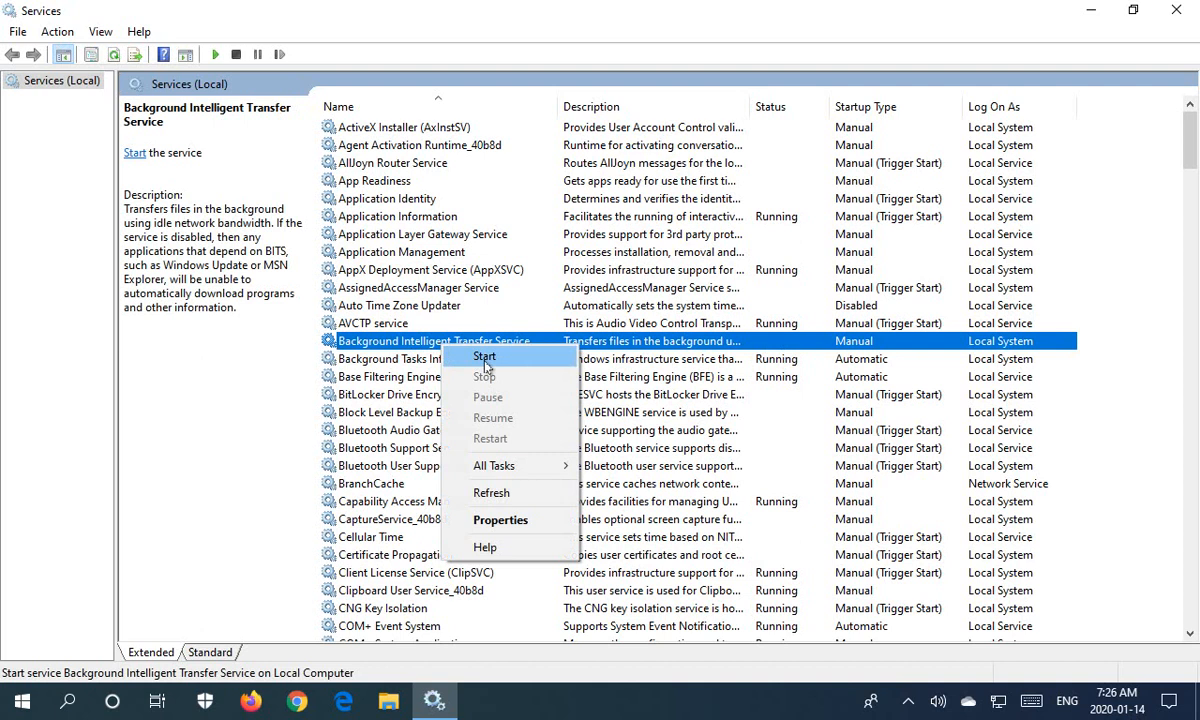
{"action": "left_click", "coordinate": [484, 356]}
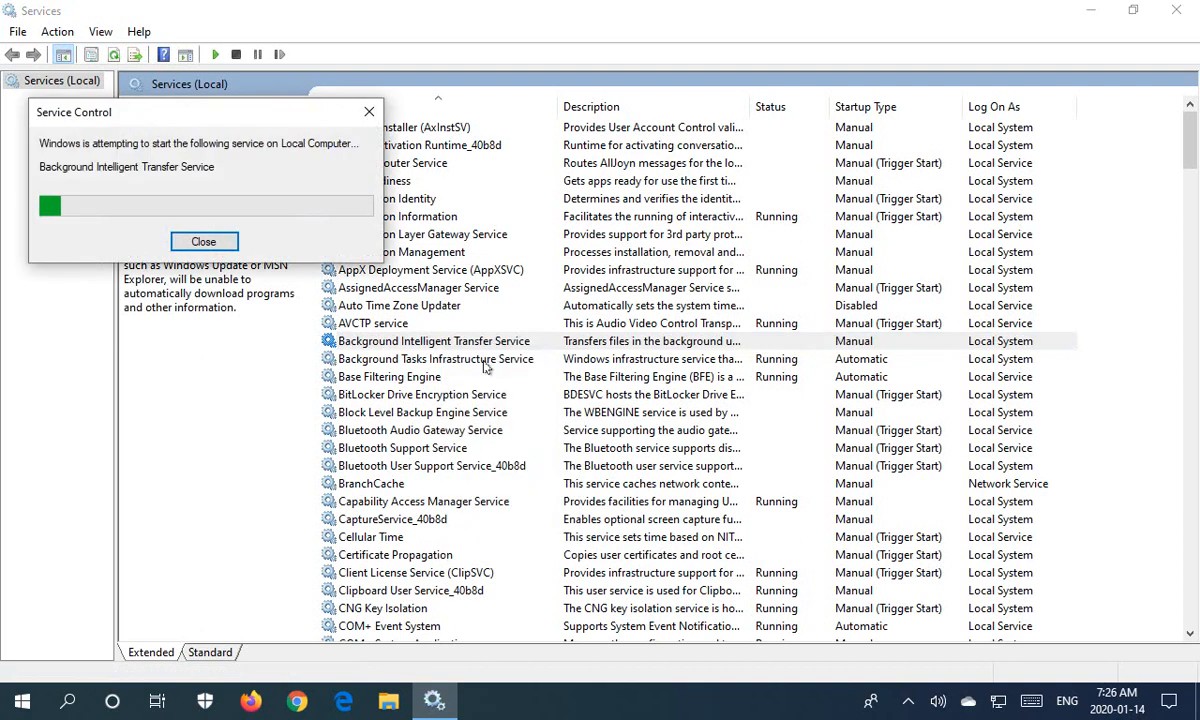
{"action": "left_click", "coordinate": [204, 240]}
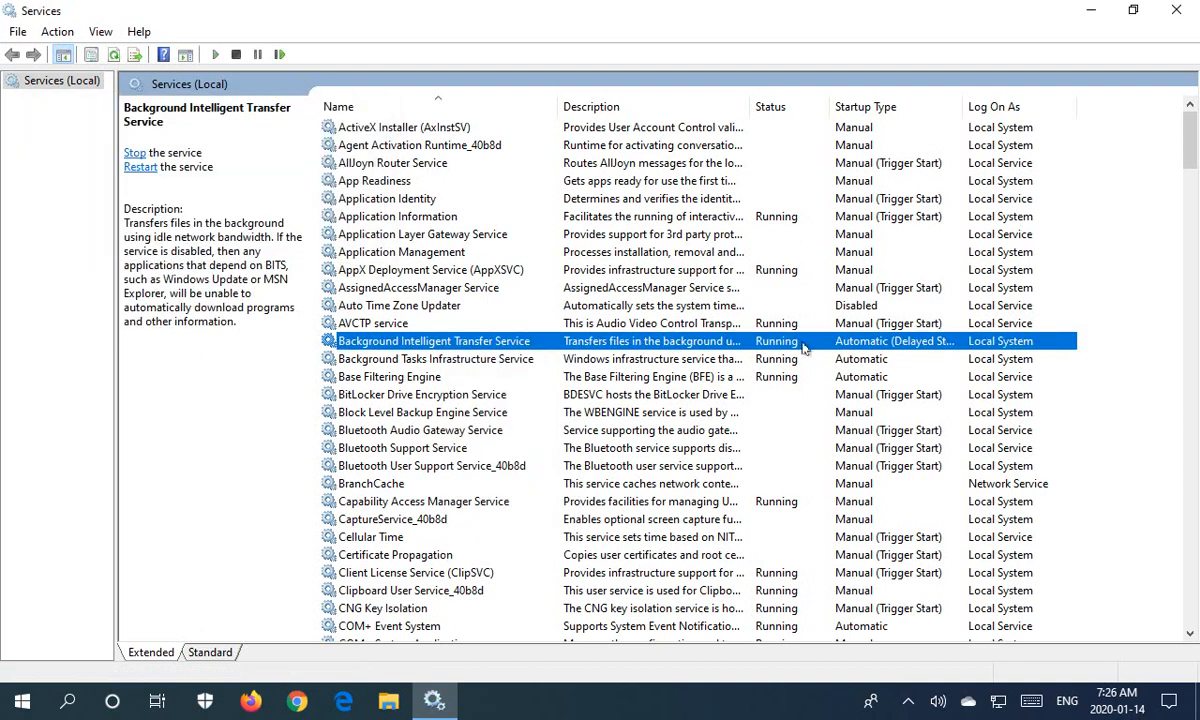
{"action": "mouse_move", "coordinate": [780, 348]}
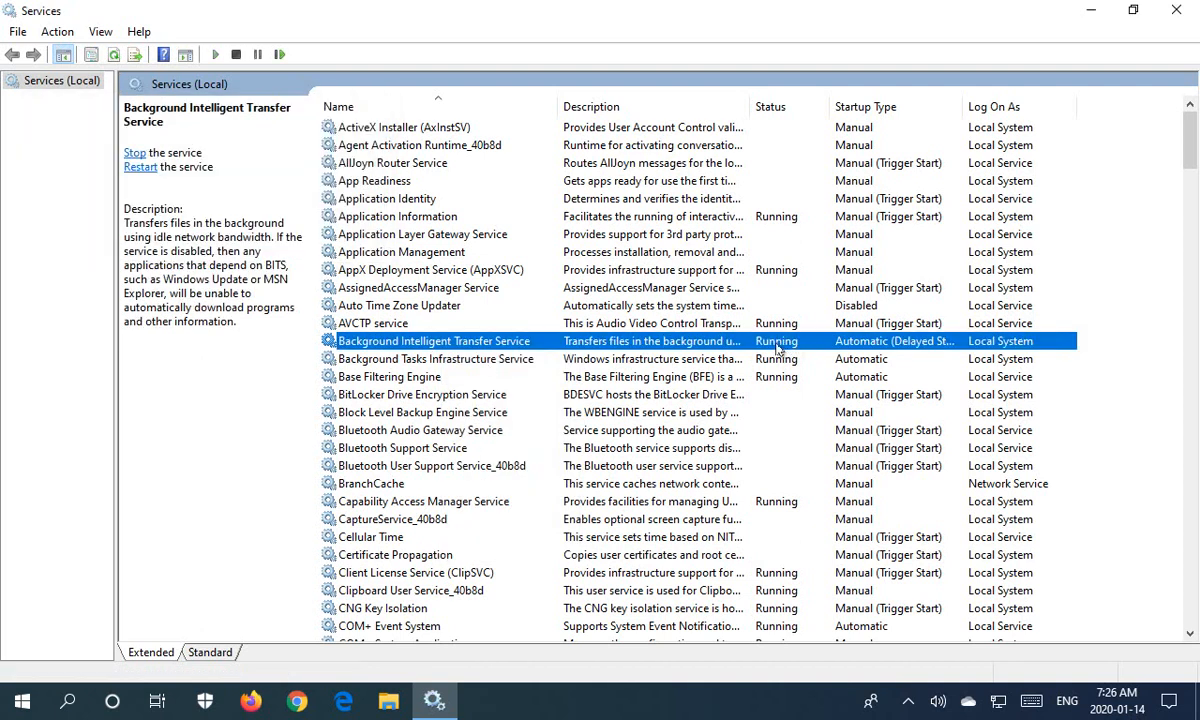
Stop the Background Intelligent Transfer Service again so it ends not running.
{"action": "right_click", "coordinate": [432, 340]}
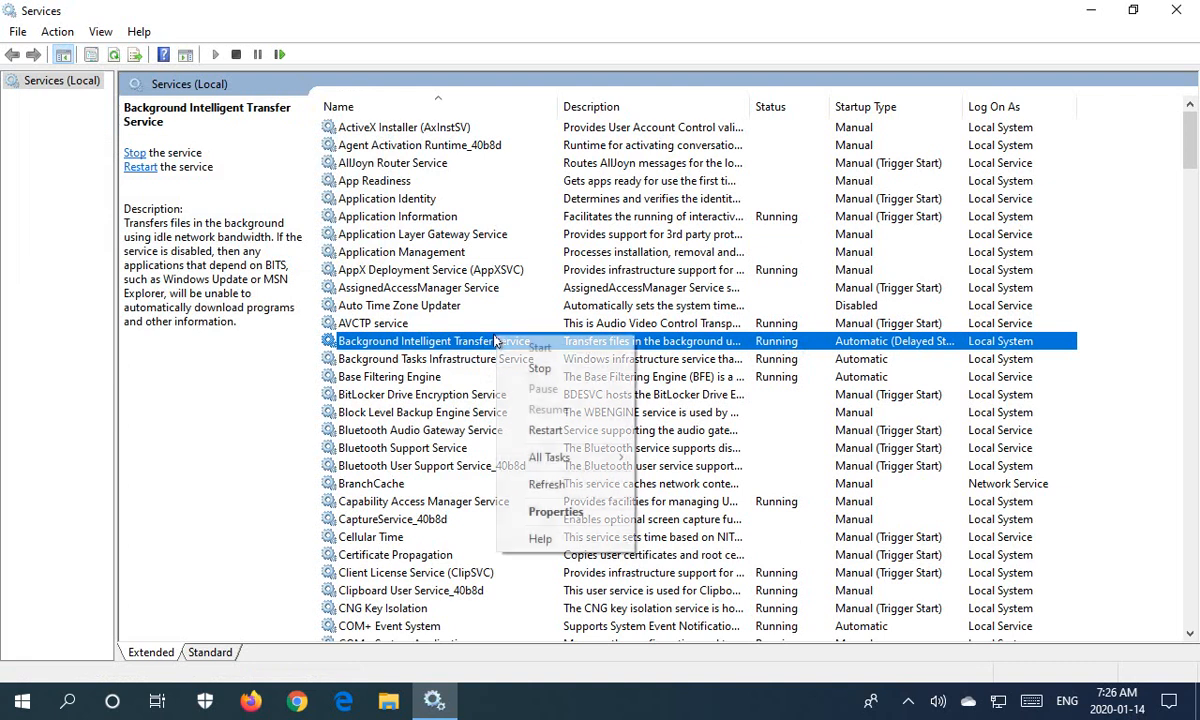
{"action": "left_click", "coordinate": [540, 368]}
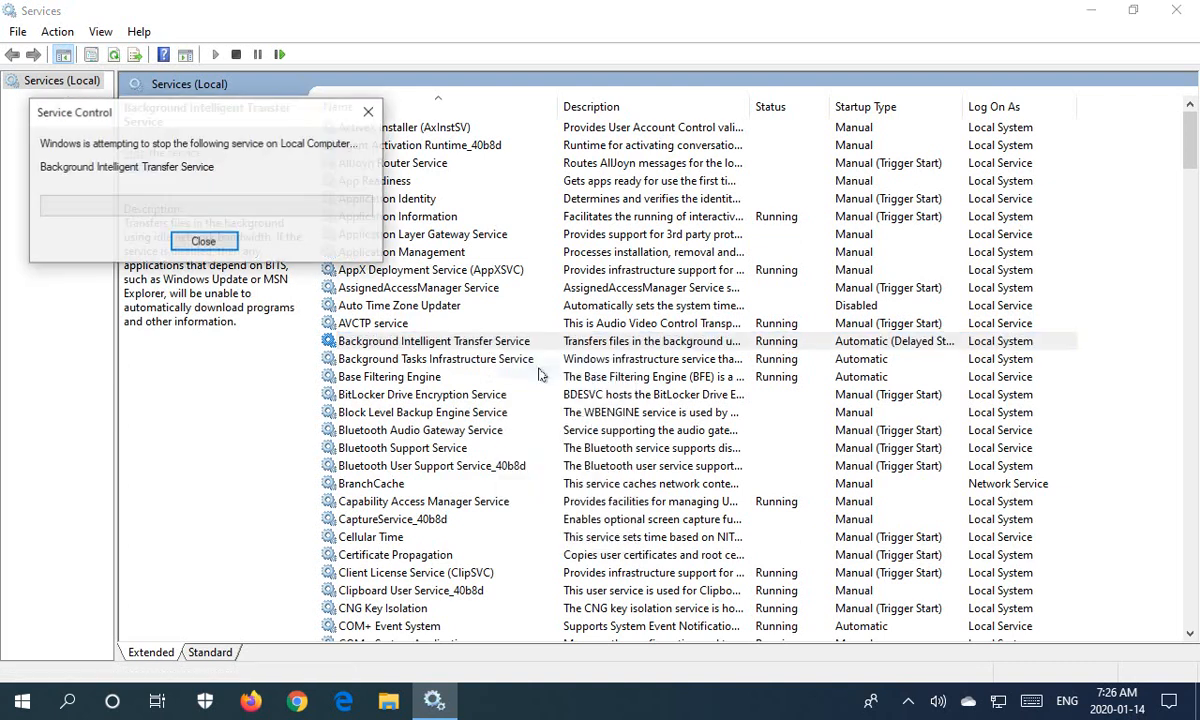
{"action": "left_click", "coordinate": [204, 240]}
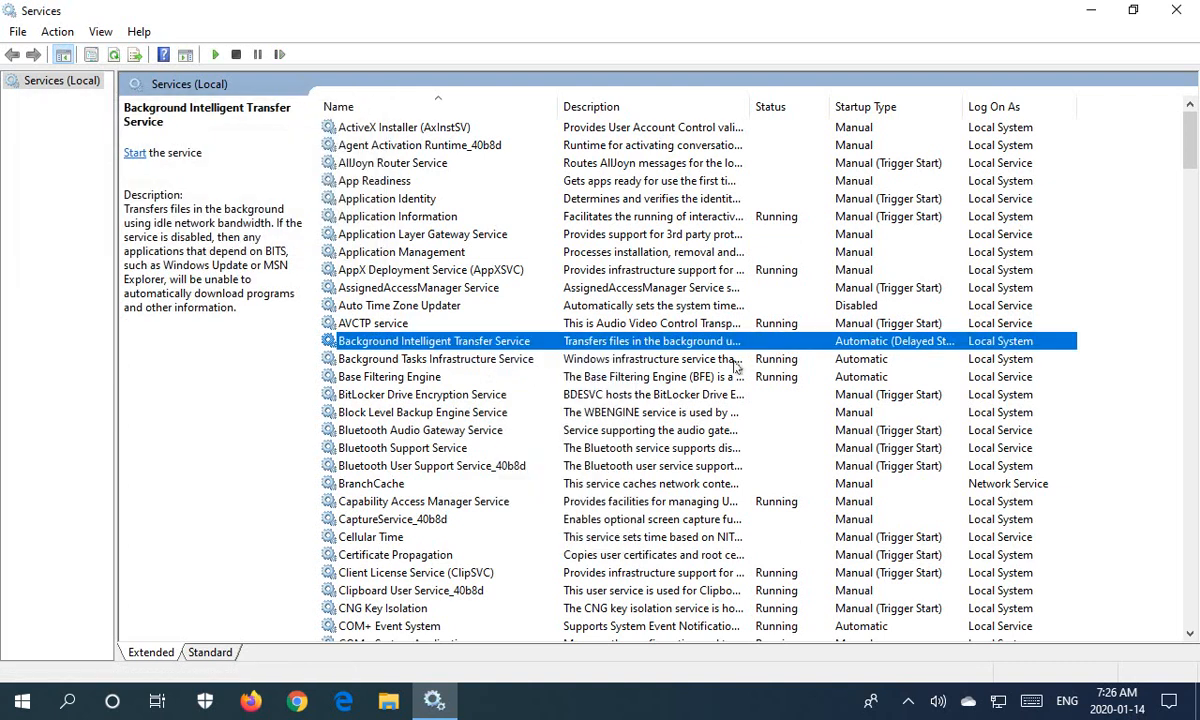
{"action": "right_click", "coordinate": [432, 340]}
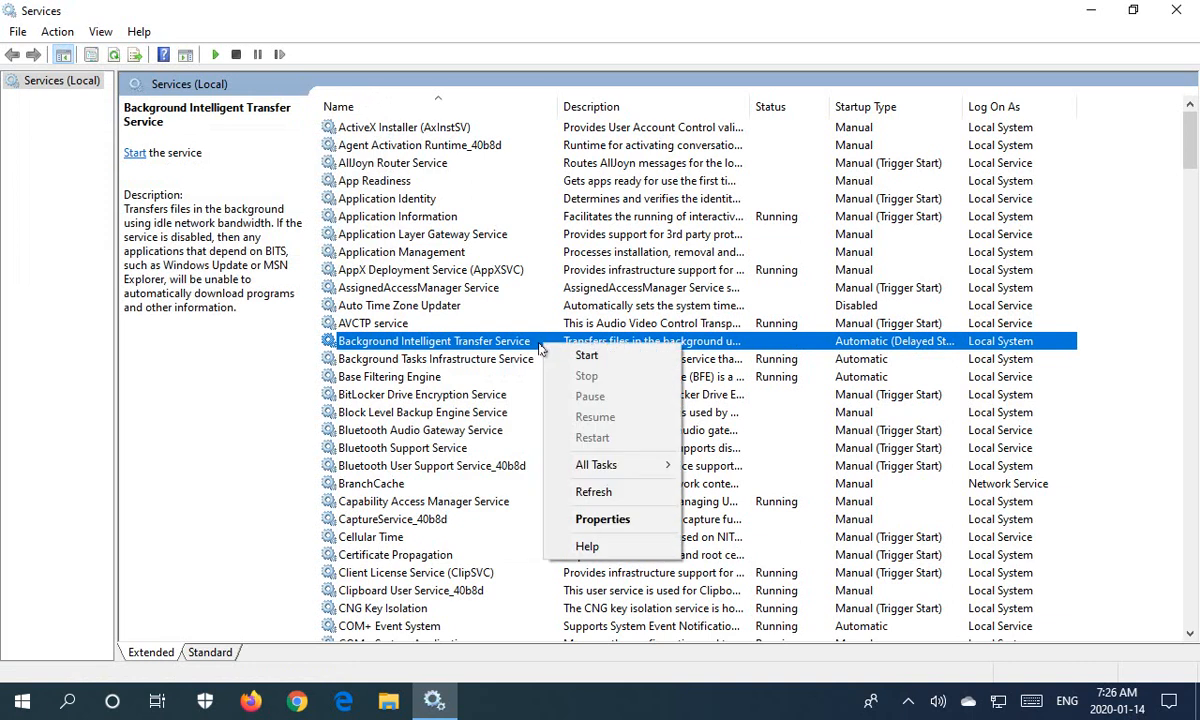
{"action": "mouse_move", "coordinate": [602, 518]}
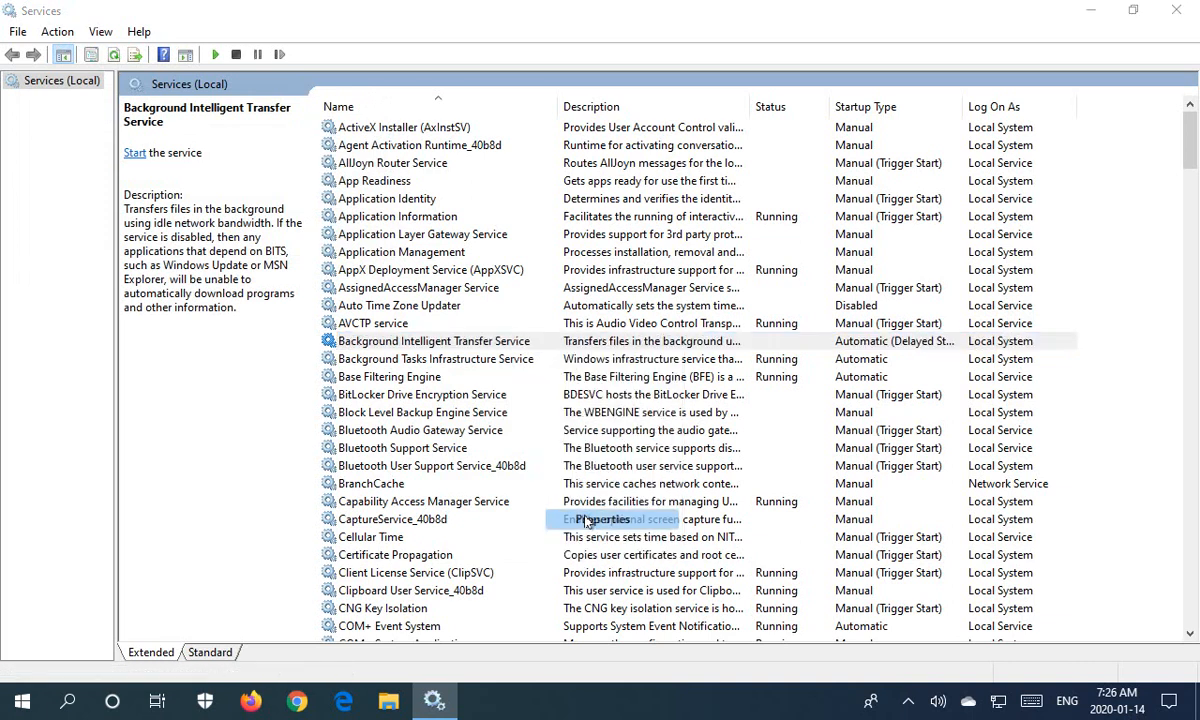
Review the service's General properties with Automatic (Delayed Start) and Stopped status, then its Log On settings.
{"action": "double_click", "coordinate": [432, 340]}
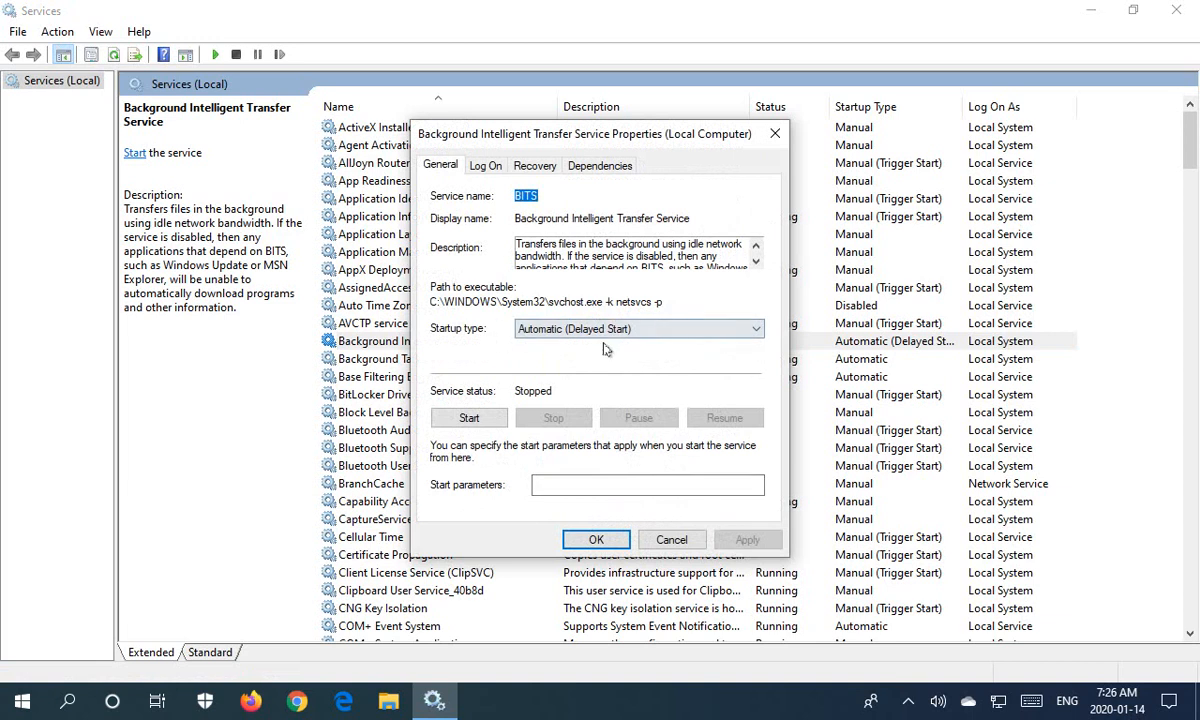
{"action": "mouse_move", "coordinate": [648, 344]}
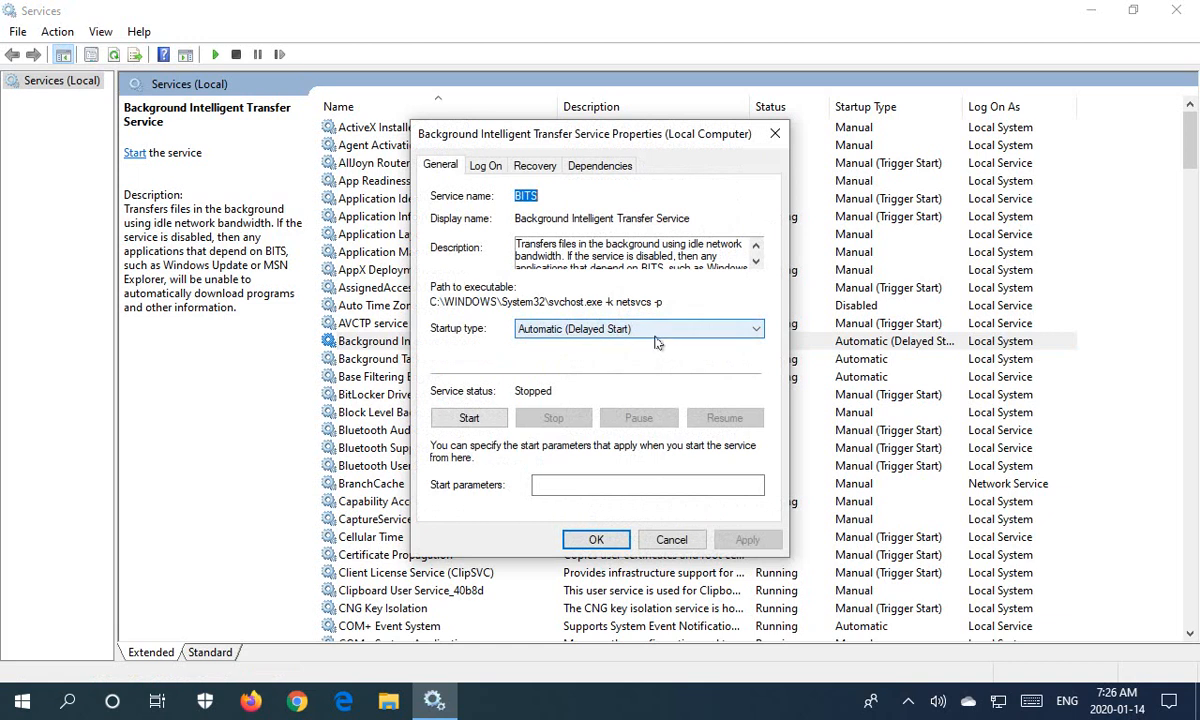
{"action": "mouse_move", "coordinate": [676, 344]}
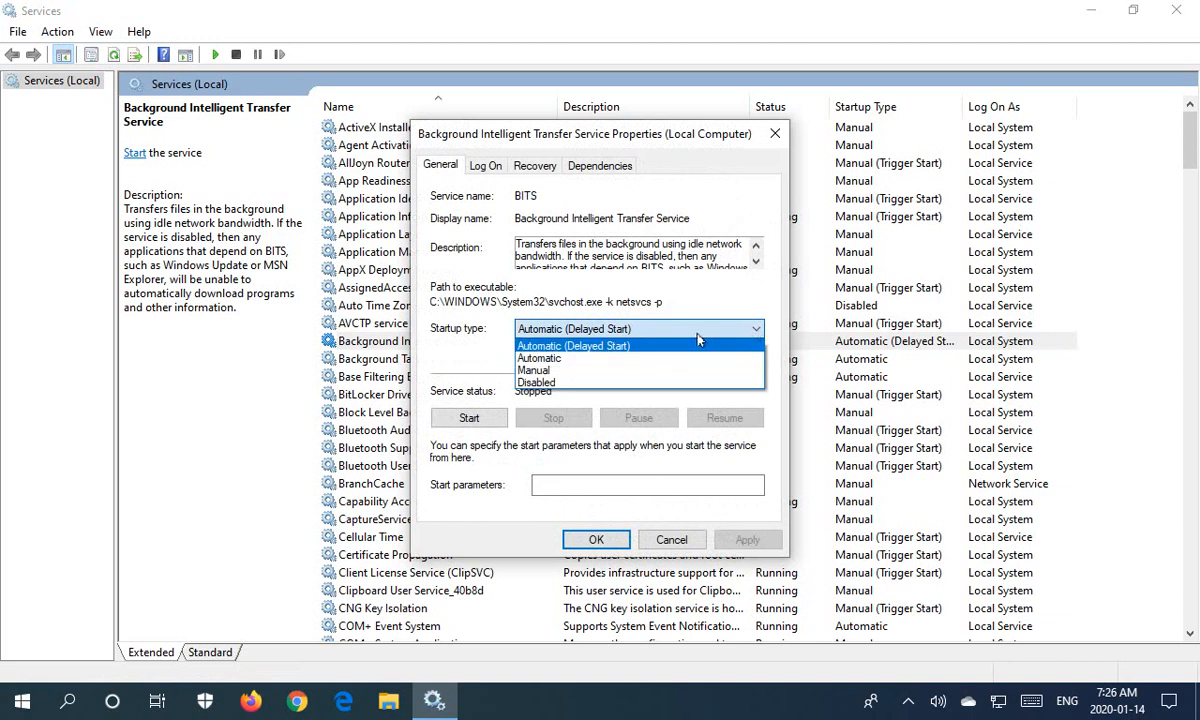
{"action": "mouse_move", "coordinate": [564, 358]}
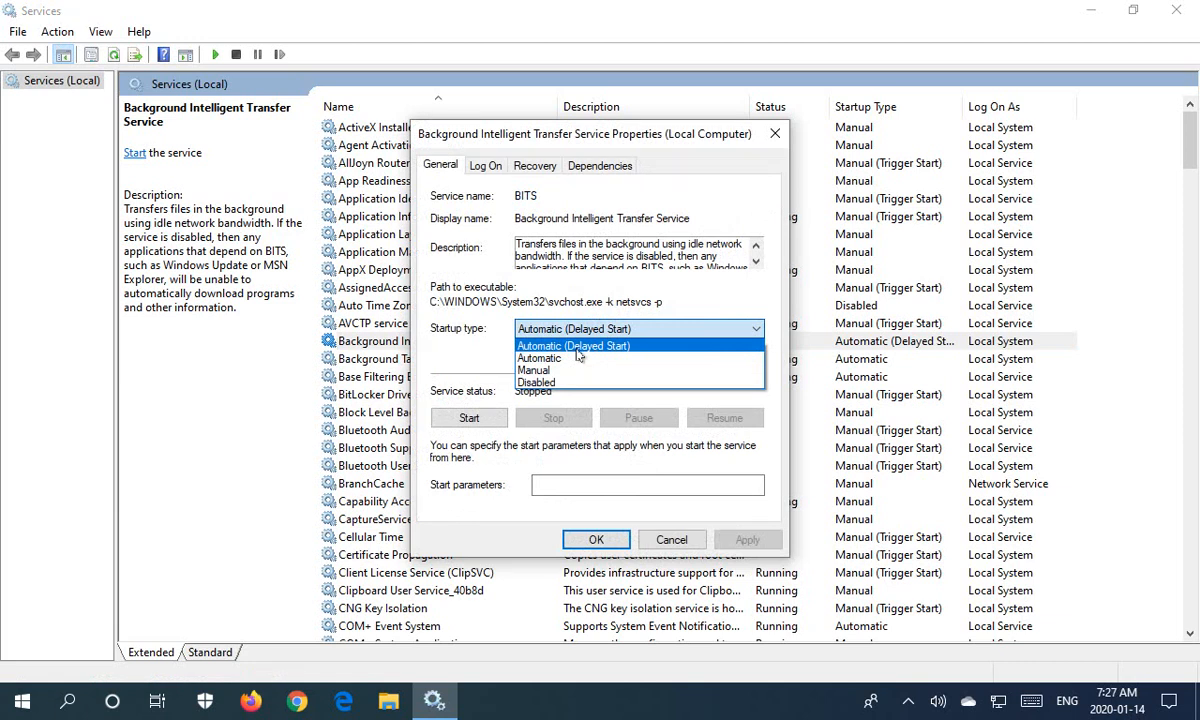
{"action": "mouse_move", "coordinate": [534, 370]}
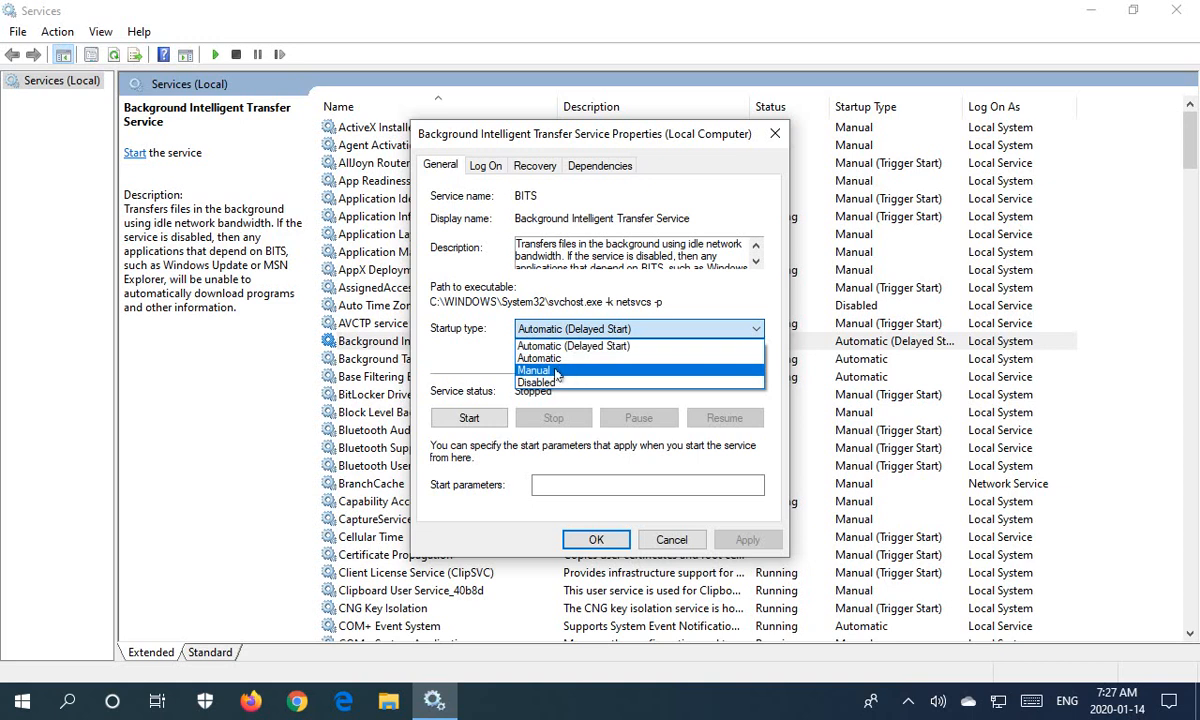
{"action": "mouse_move", "coordinate": [536, 382]}
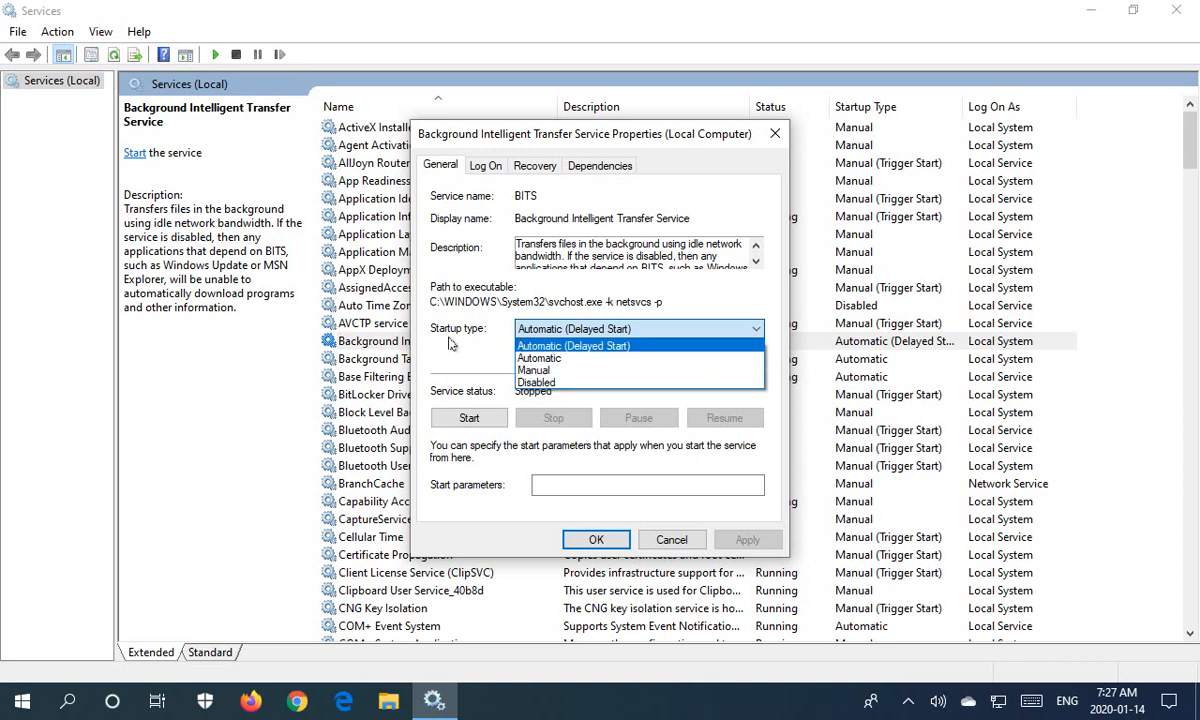
{"action": "left_click", "coordinate": [574, 344]}
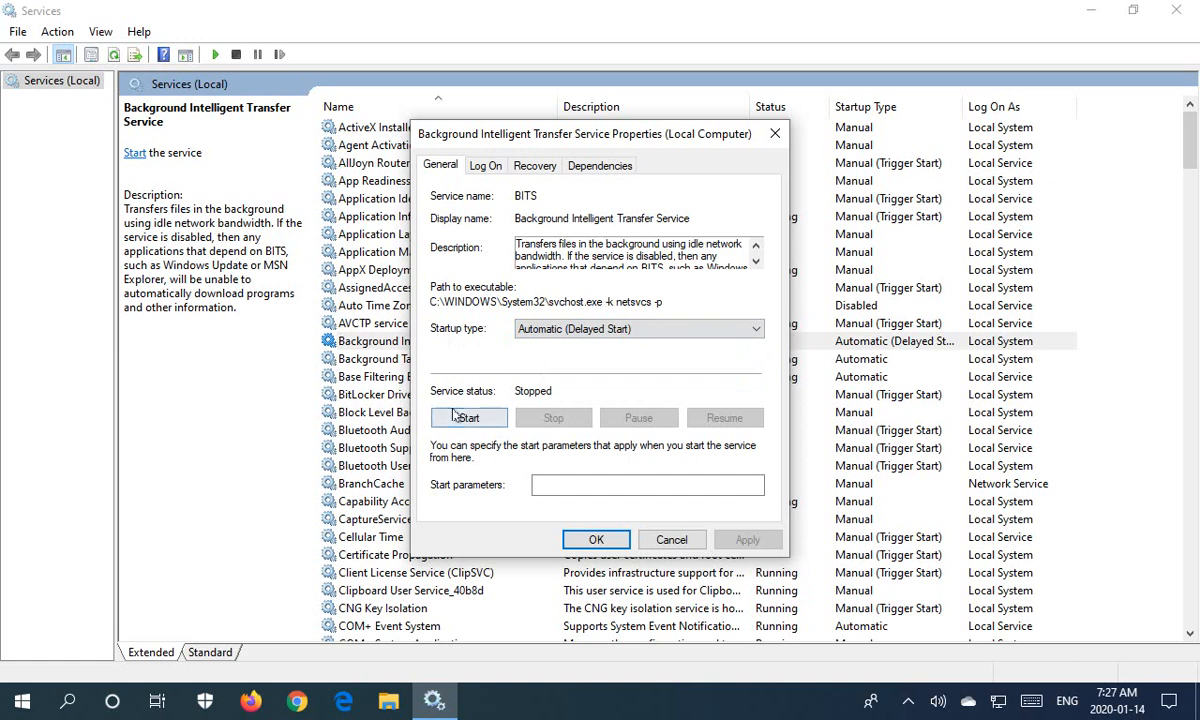
{"action": "mouse_move", "coordinate": [530, 412]}
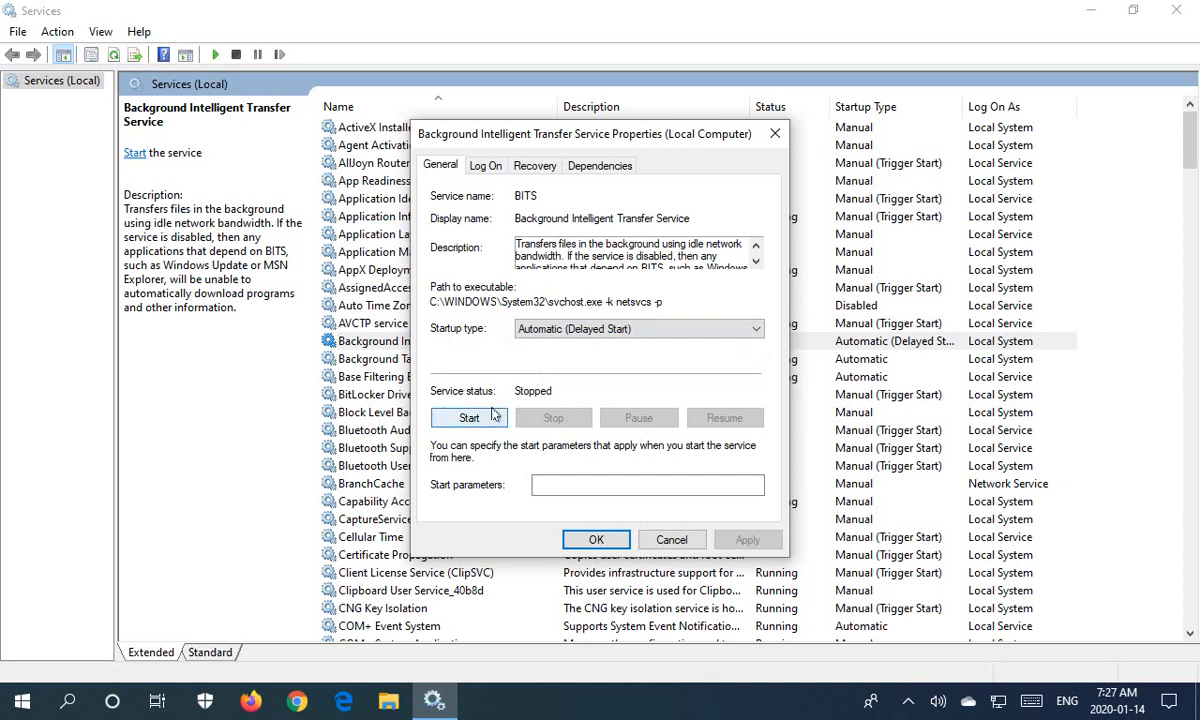
{"action": "left_click", "coordinate": [484, 164]}
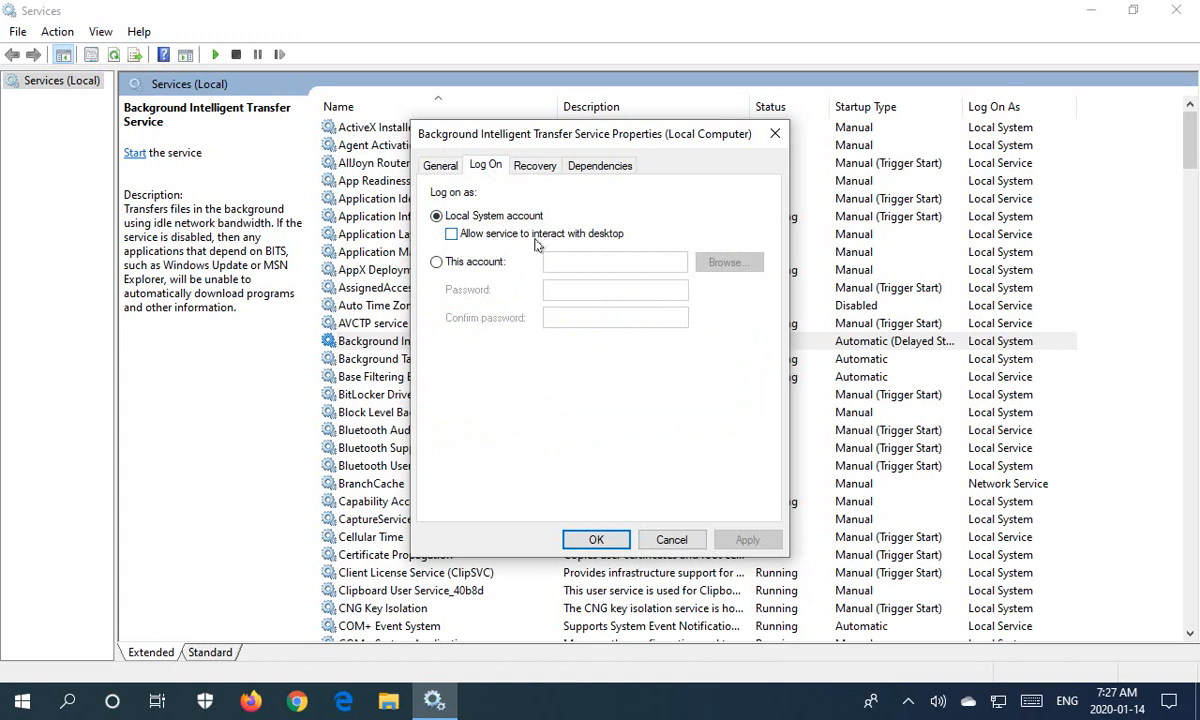
Try This account, keep Local System account for log-on, and move to the Recovery settings.
{"action": "left_click", "coordinate": [436, 260]}
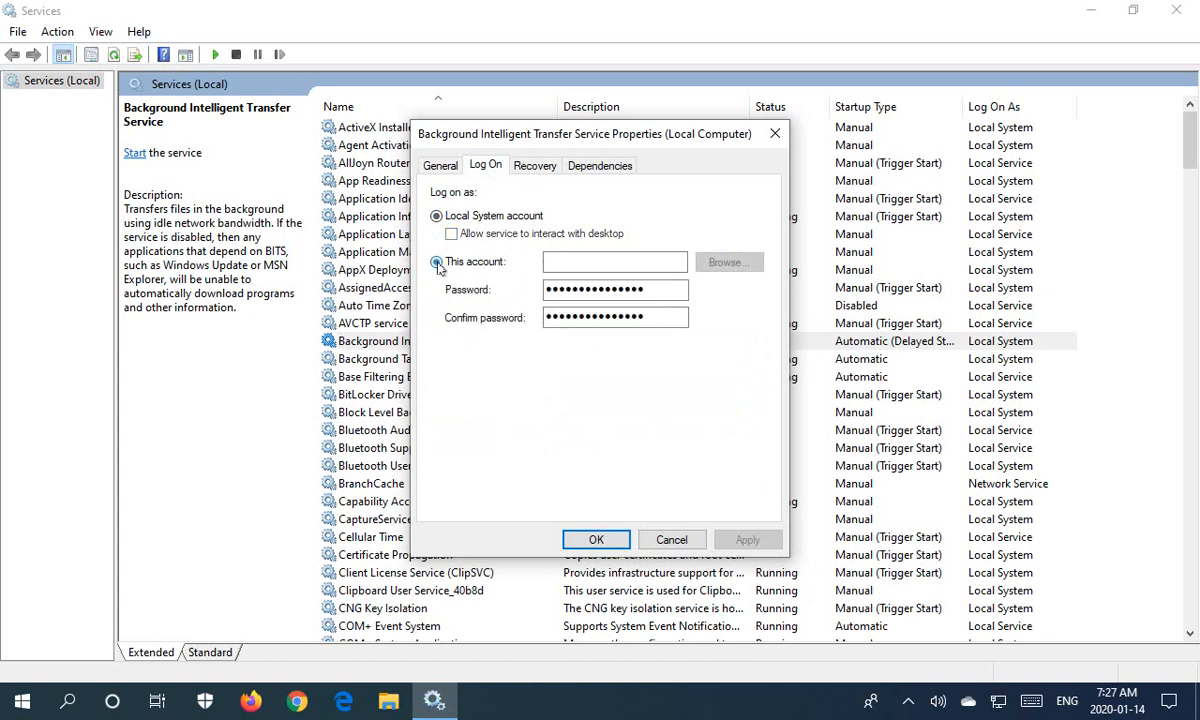
{"action": "left_click", "coordinate": [438, 260]}
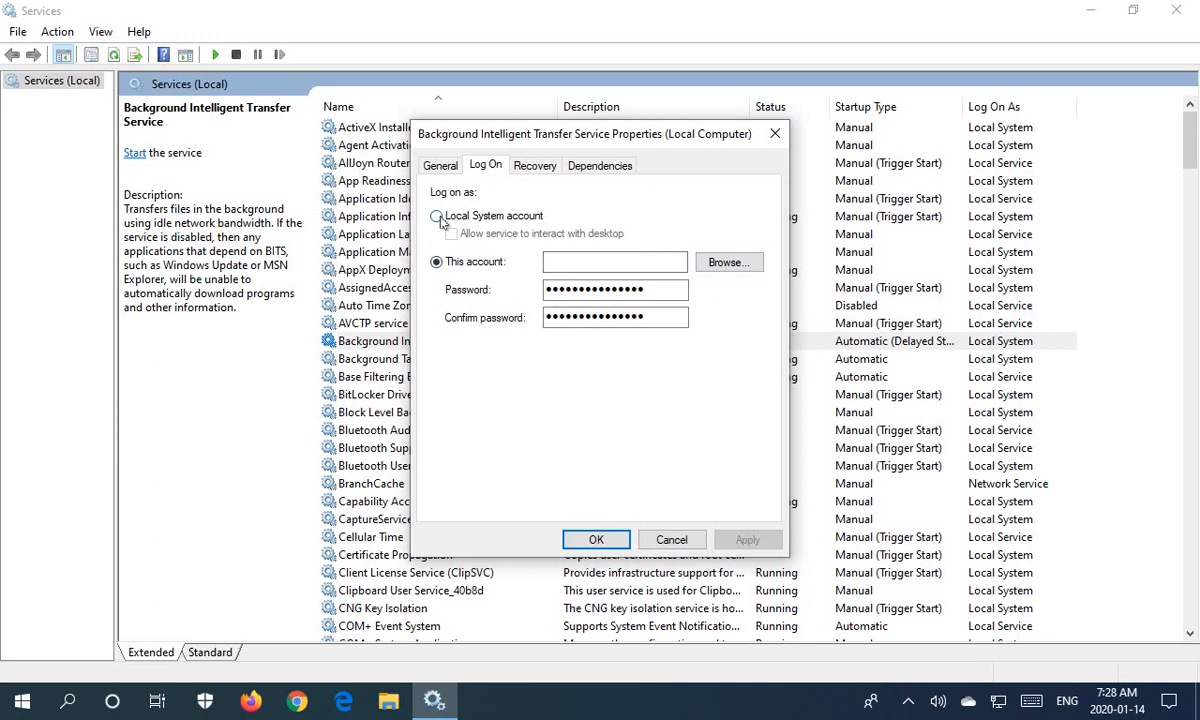
{"action": "left_click", "coordinate": [438, 216]}
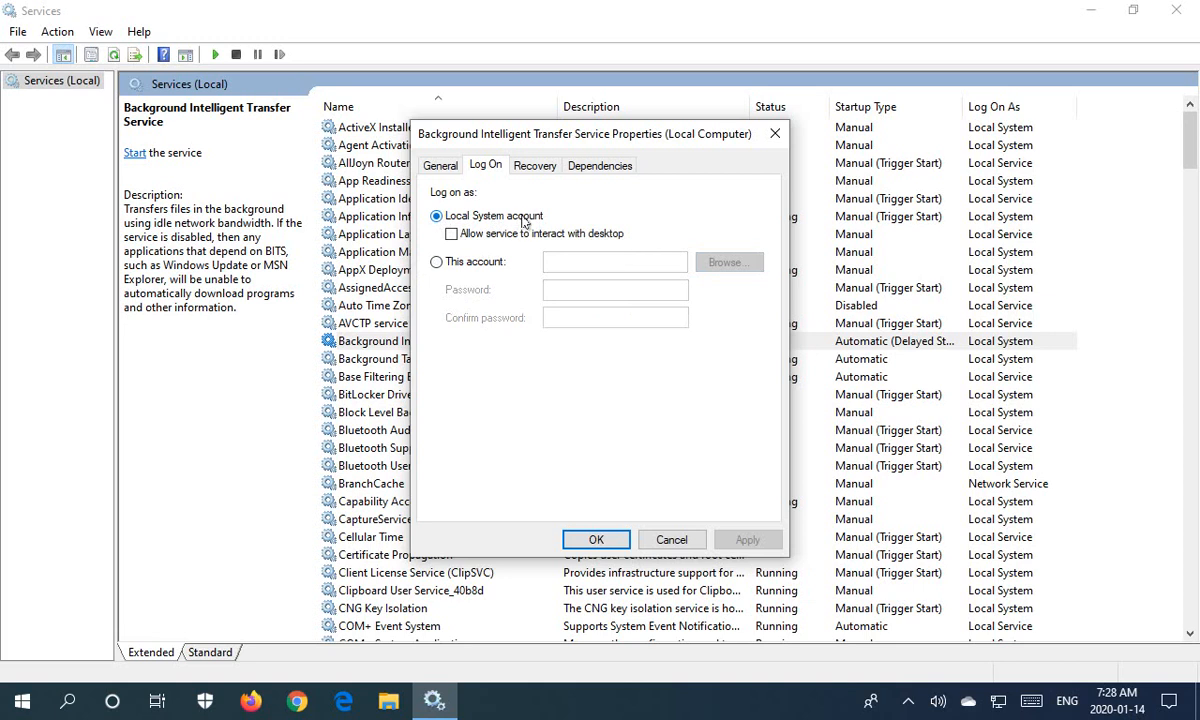
{"action": "left_click", "coordinate": [534, 164]}
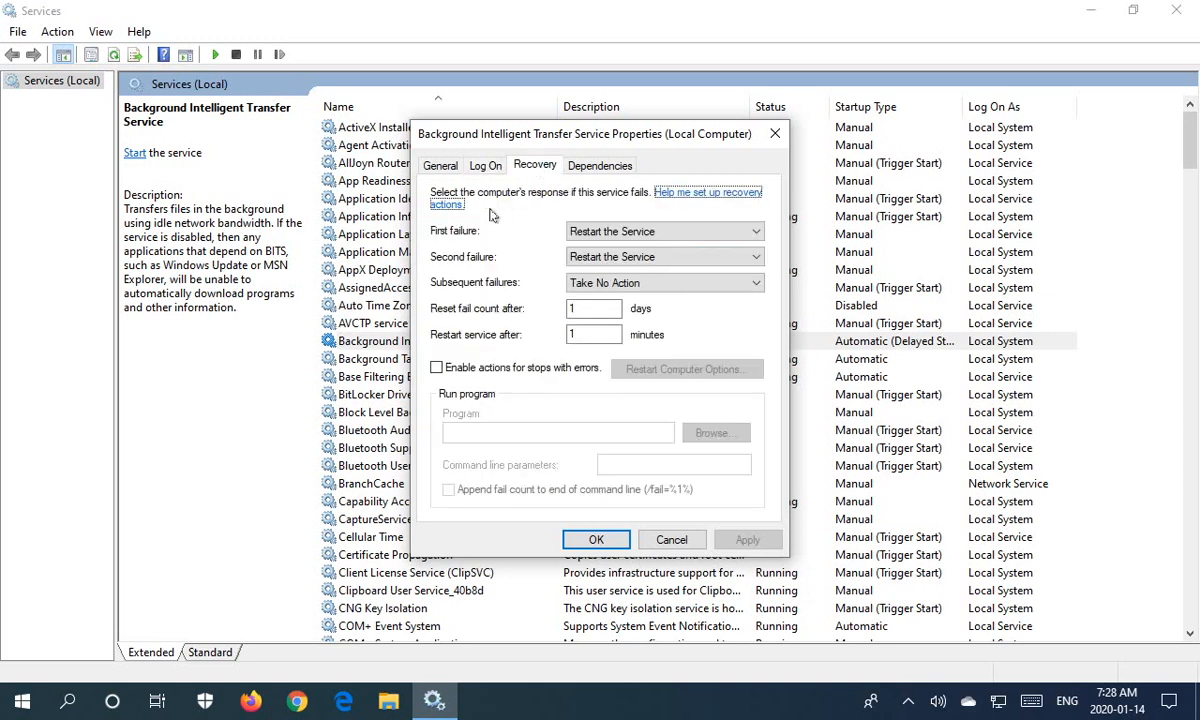
{"action": "mouse_move", "coordinate": [462, 228]}
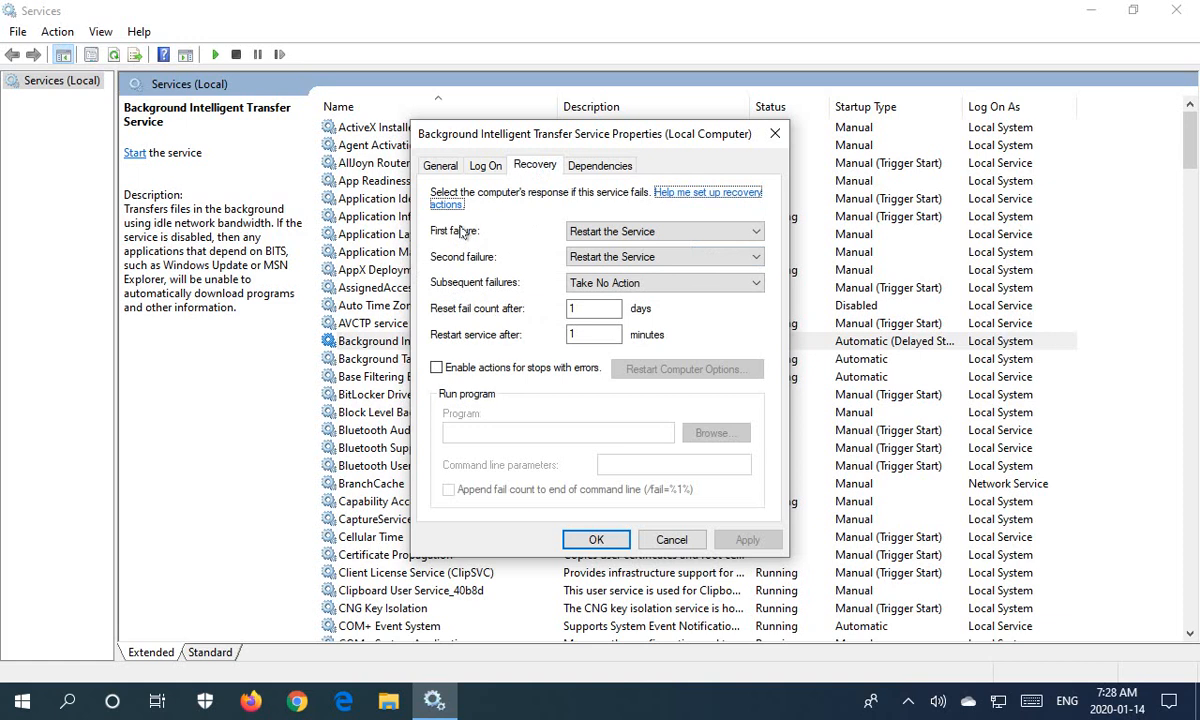
{"action": "mouse_move", "coordinate": [460, 238]}
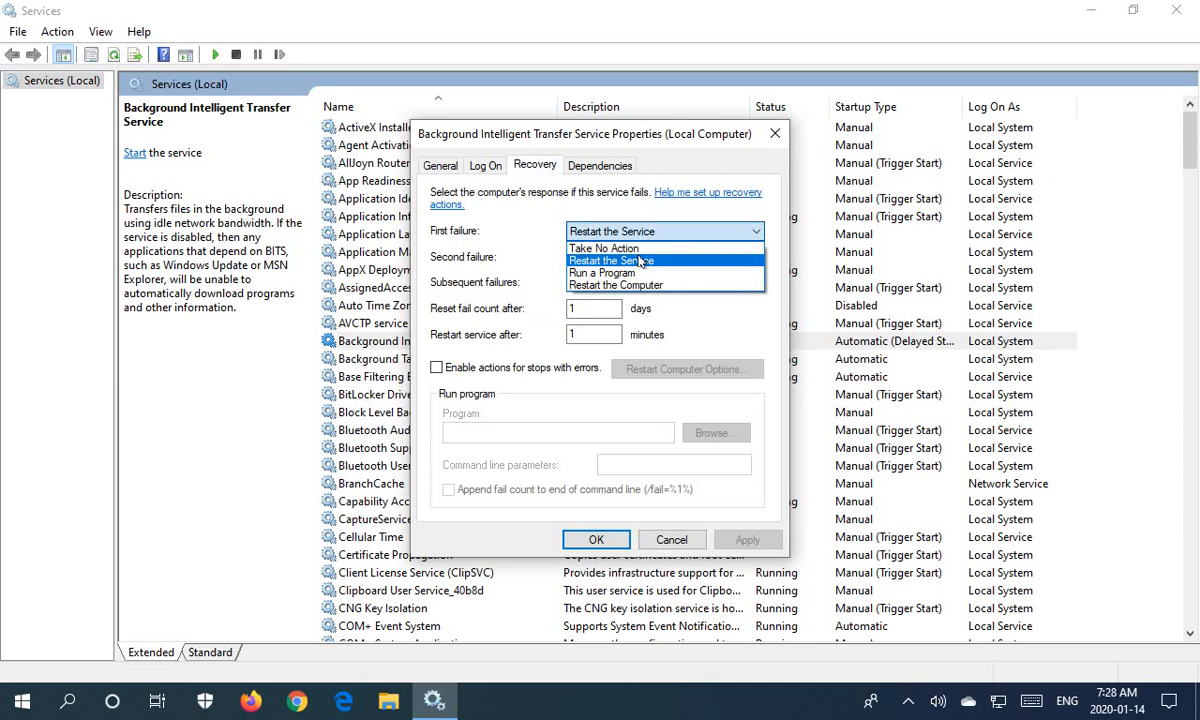
{"action": "mouse_move", "coordinate": [650, 272]}
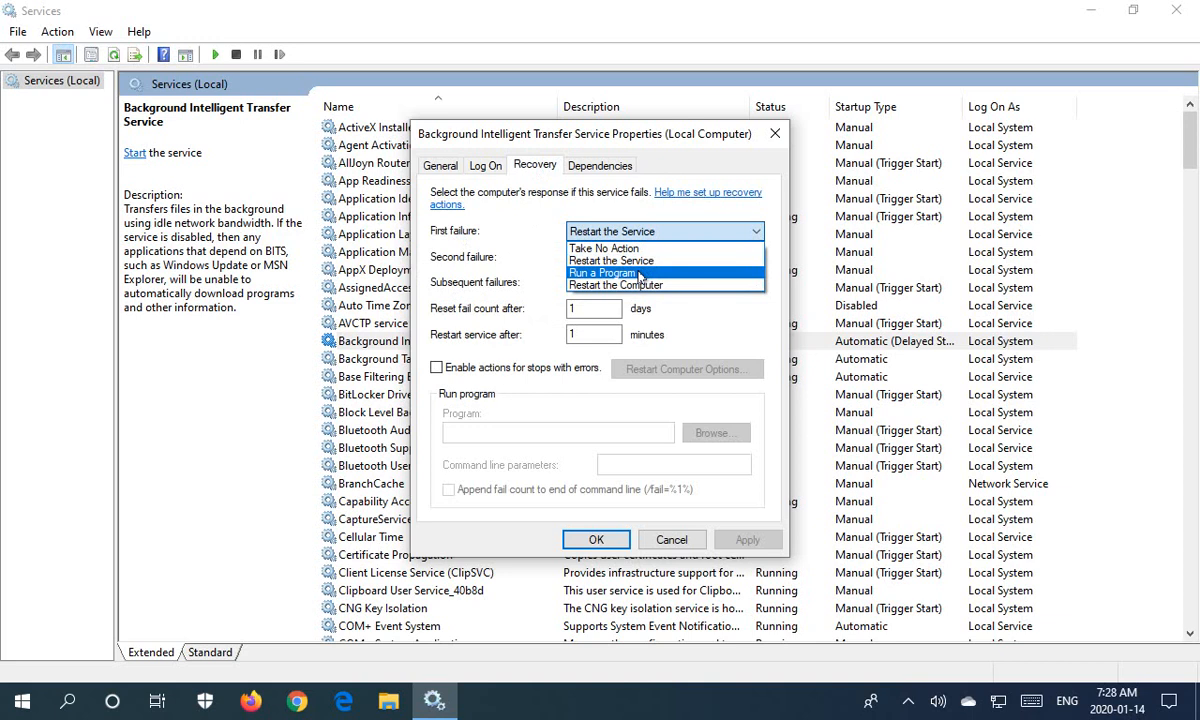
{"action": "mouse_move", "coordinate": [616, 284]}
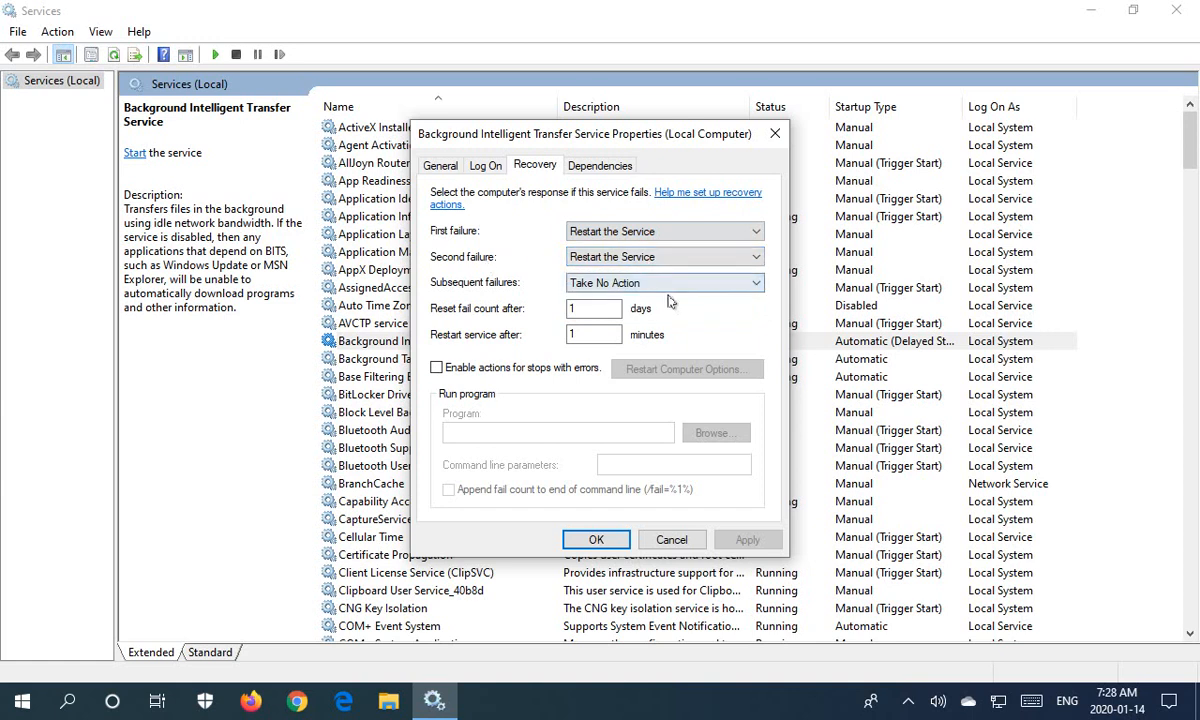
{"action": "left_click", "coordinate": [664, 282]}
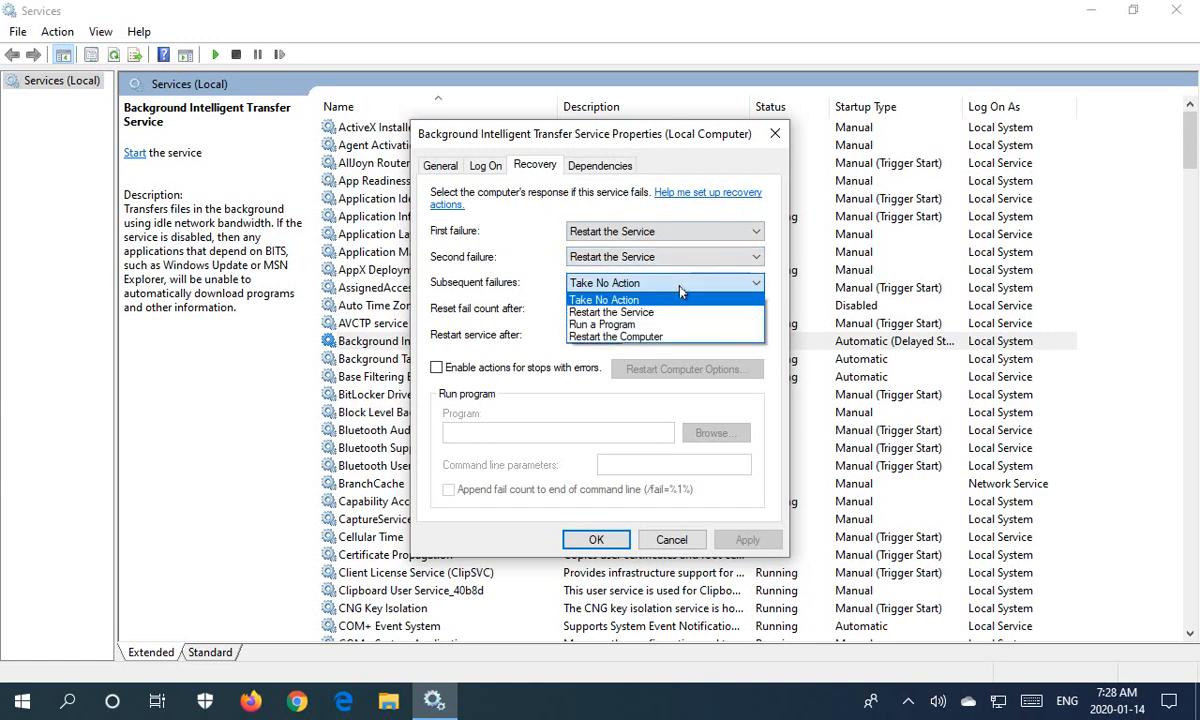
{"action": "left_click", "coordinate": [604, 300]}
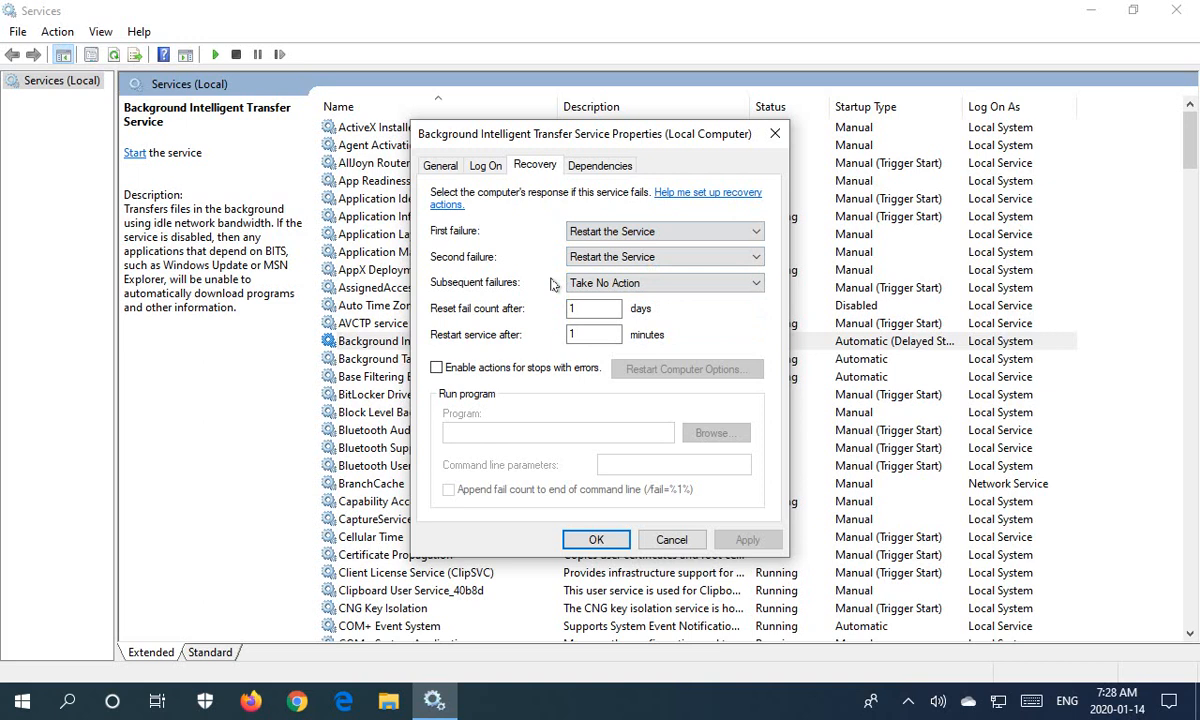
{"action": "mouse_move", "coordinate": [504, 290]}
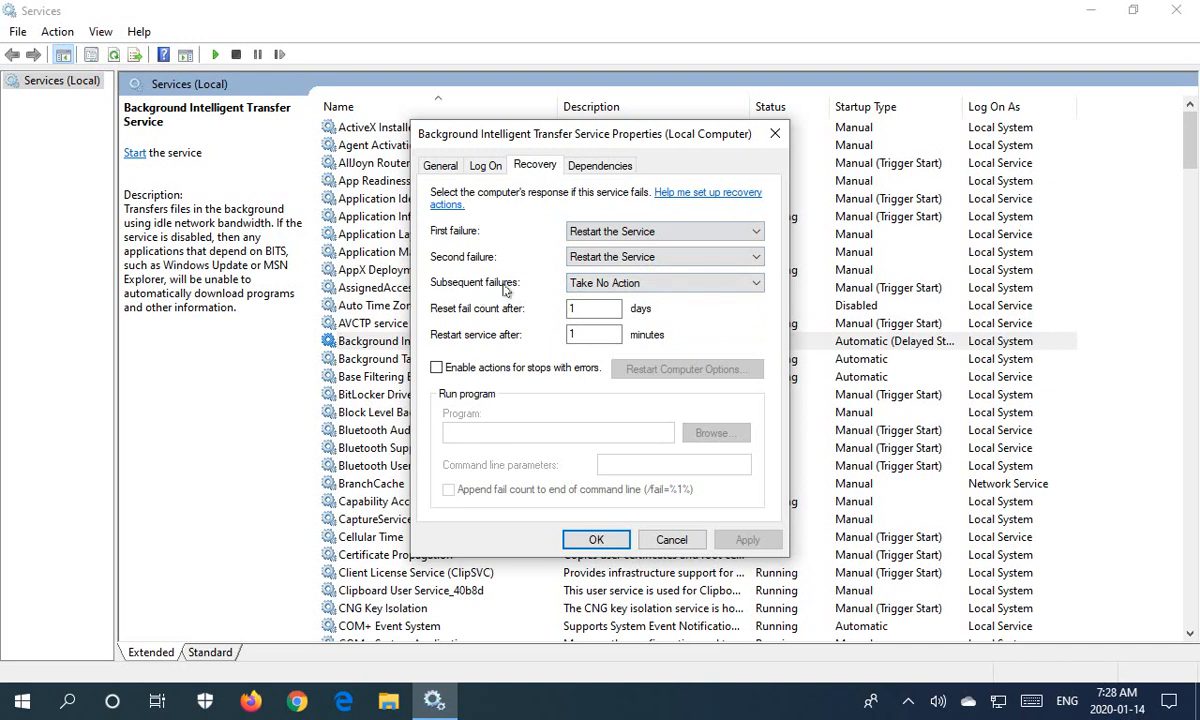
{"action": "left_click", "coordinate": [664, 282]}
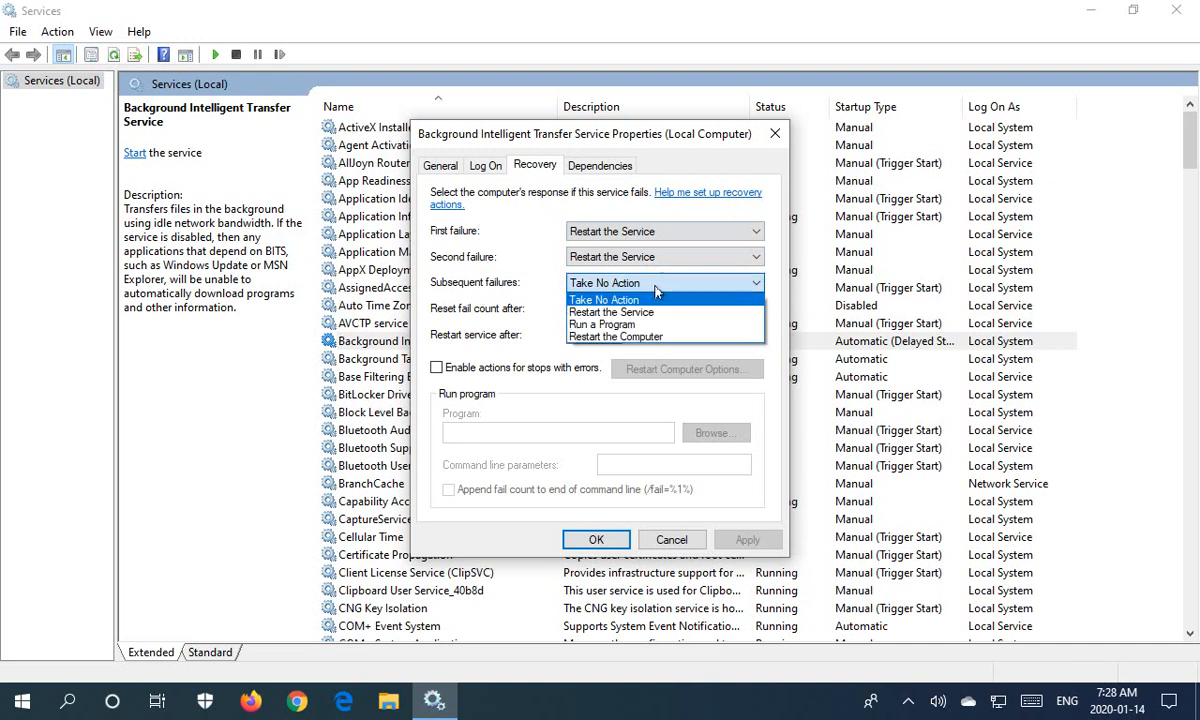
{"action": "mouse_move", "coordinate": [612, 312]}
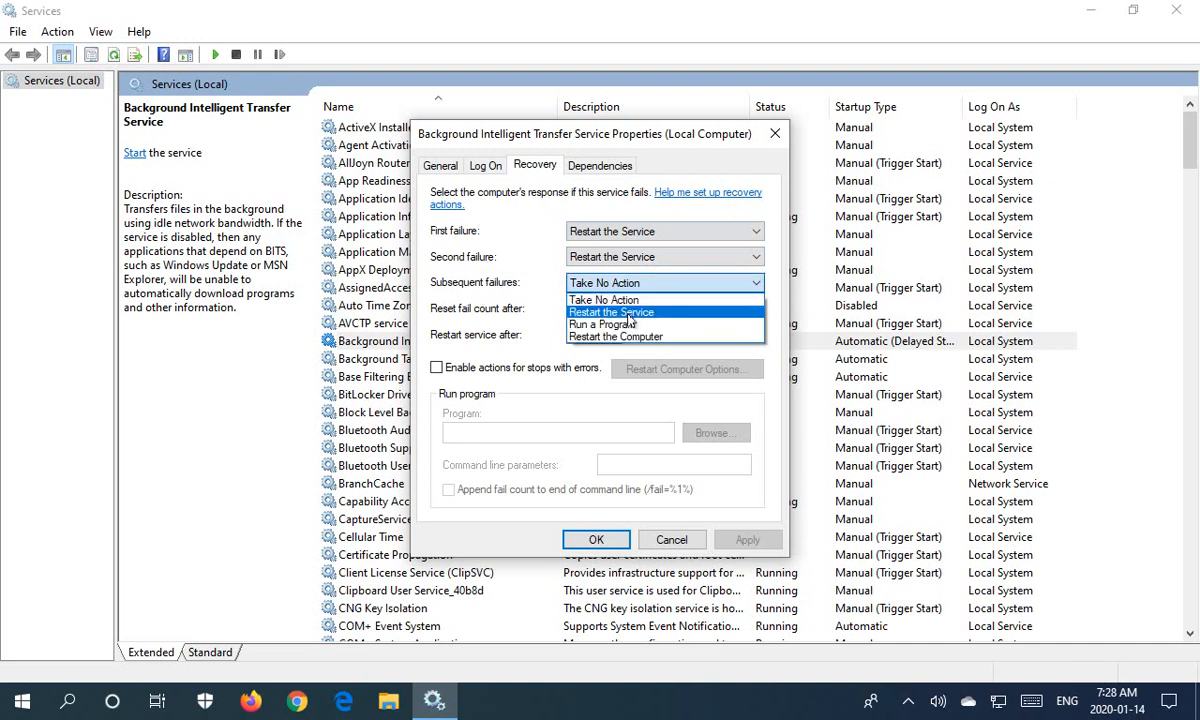
{"action": "mouse_move", "coordinate": [604, 300]}
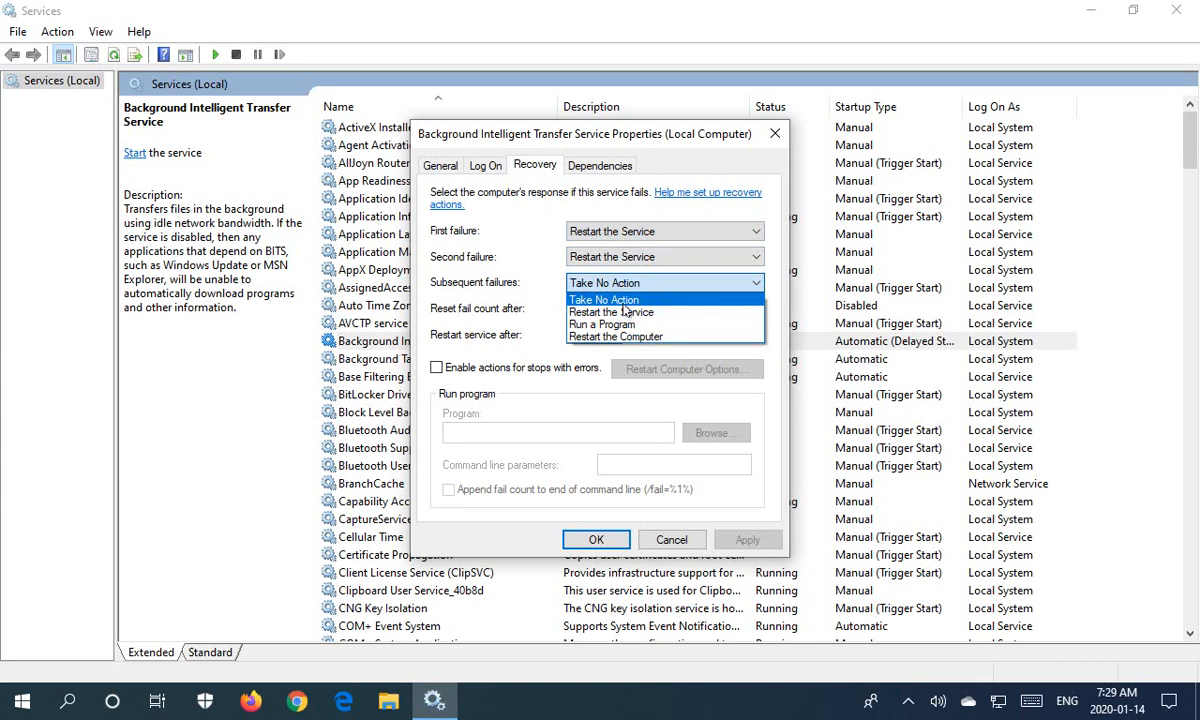
{"action": "mouse_move", "coordinate": [600, 324]}
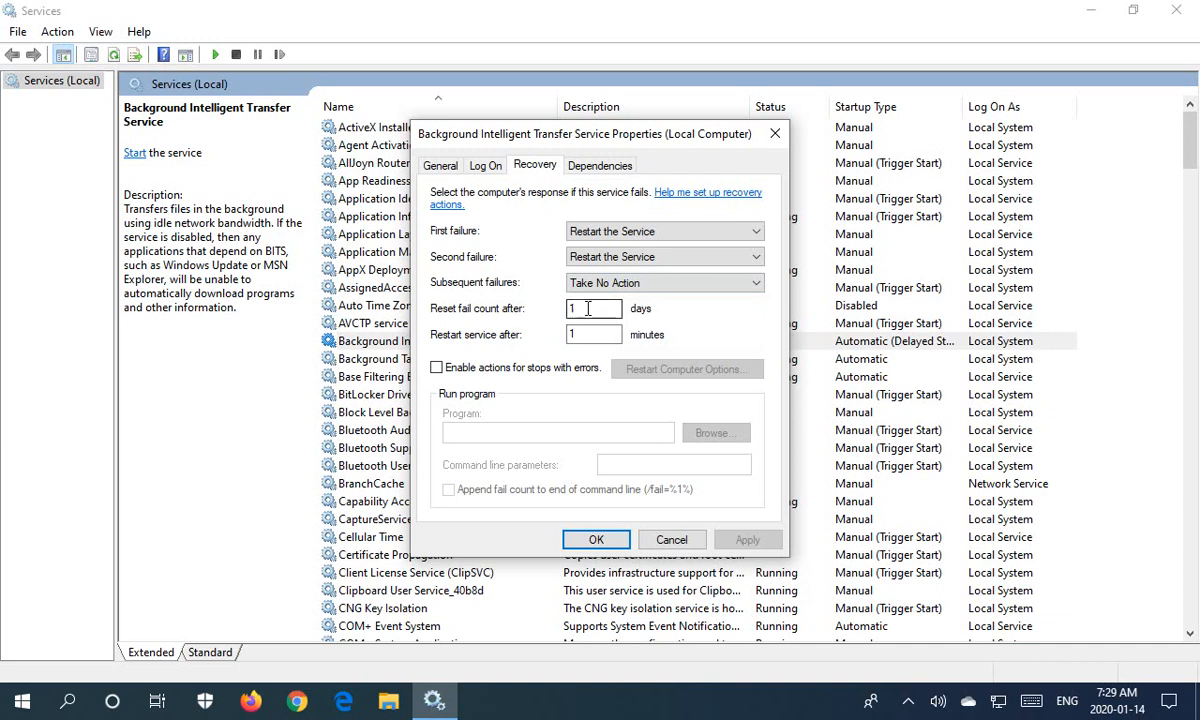
{"action": "mouse_move", "coordinate": [560, 334]}
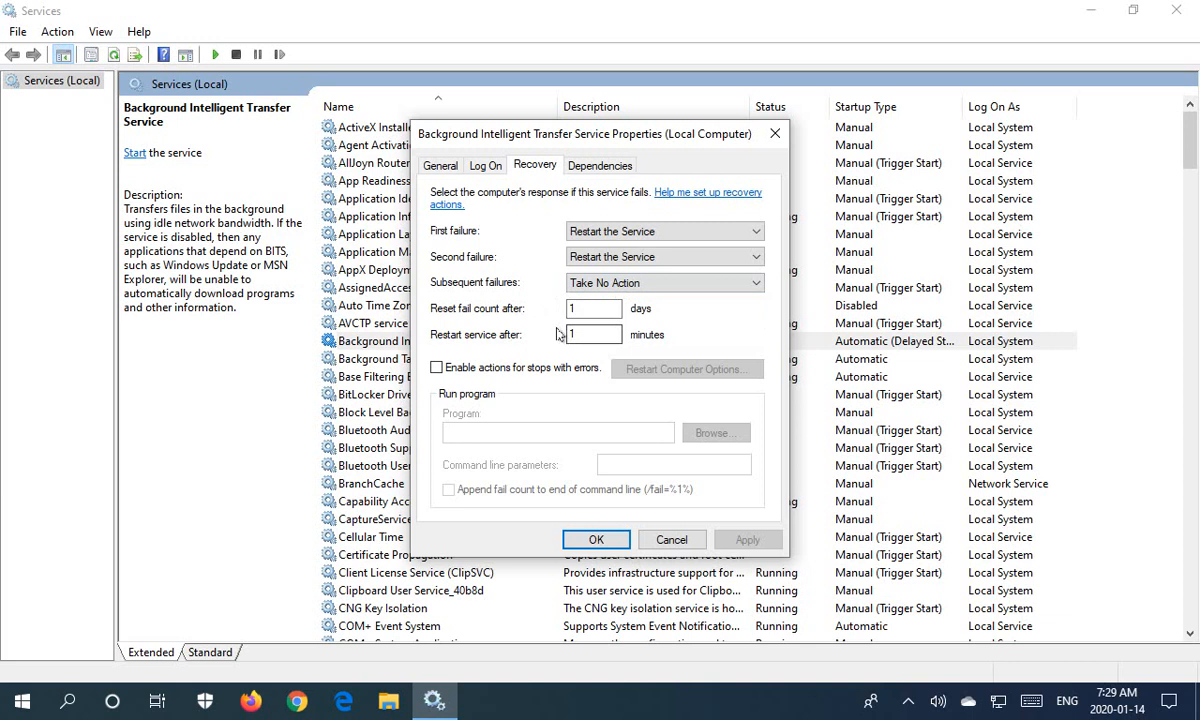
{"action": "mouse_move", "coordinate": [556, 340]}
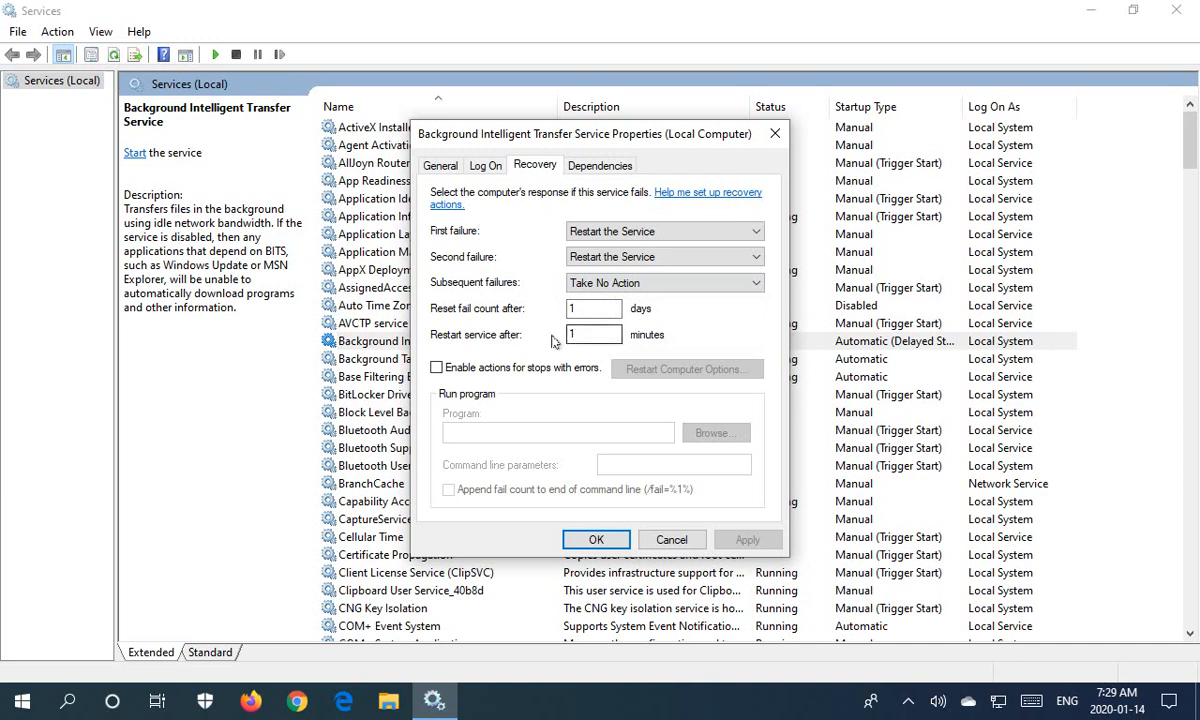
{"action": "mouse_move", "coordinate": [528, 344]}
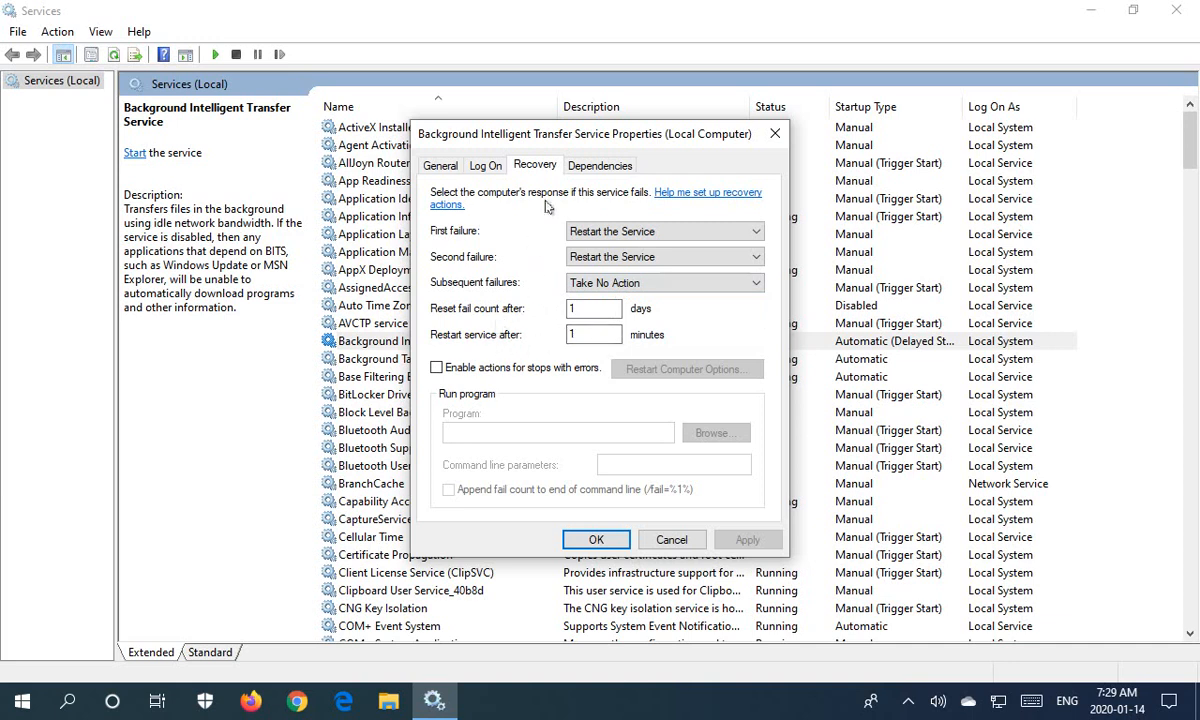
{"action": "left_click", "coordinate": [600, 164]}
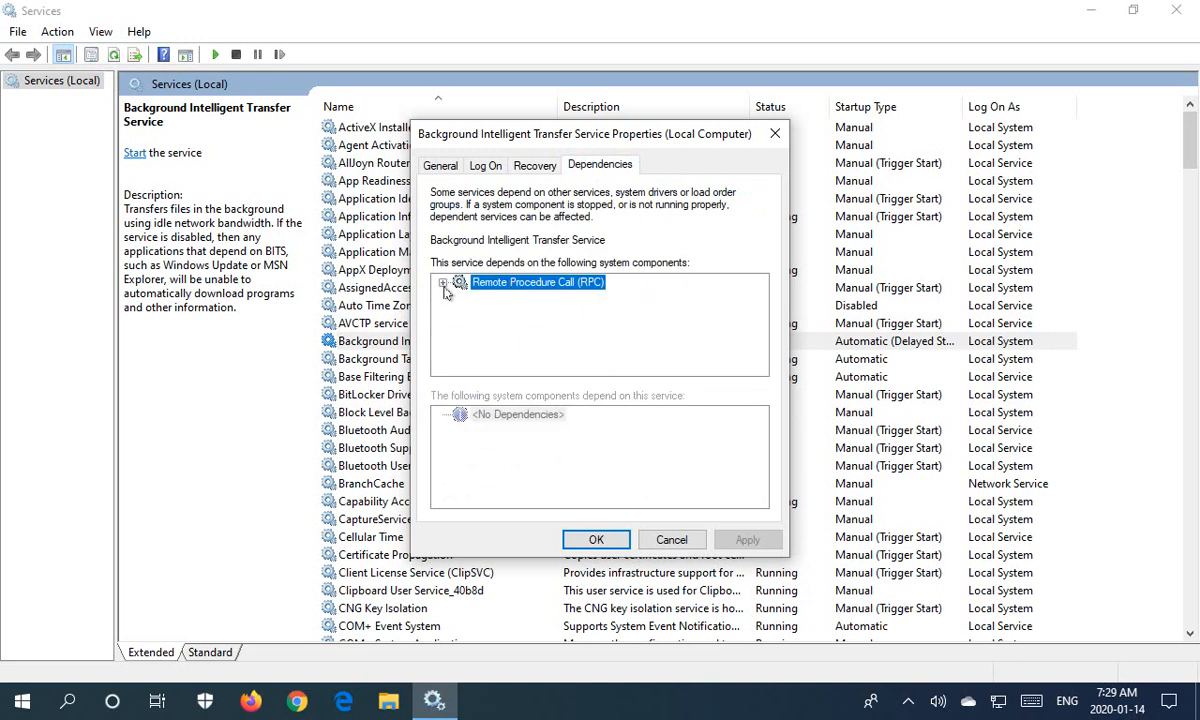
Expand Remote Procedure Call (RPC) dependencies, then close the properties with OK.
{"action": "left_click", "coordinate": [444, 282]}
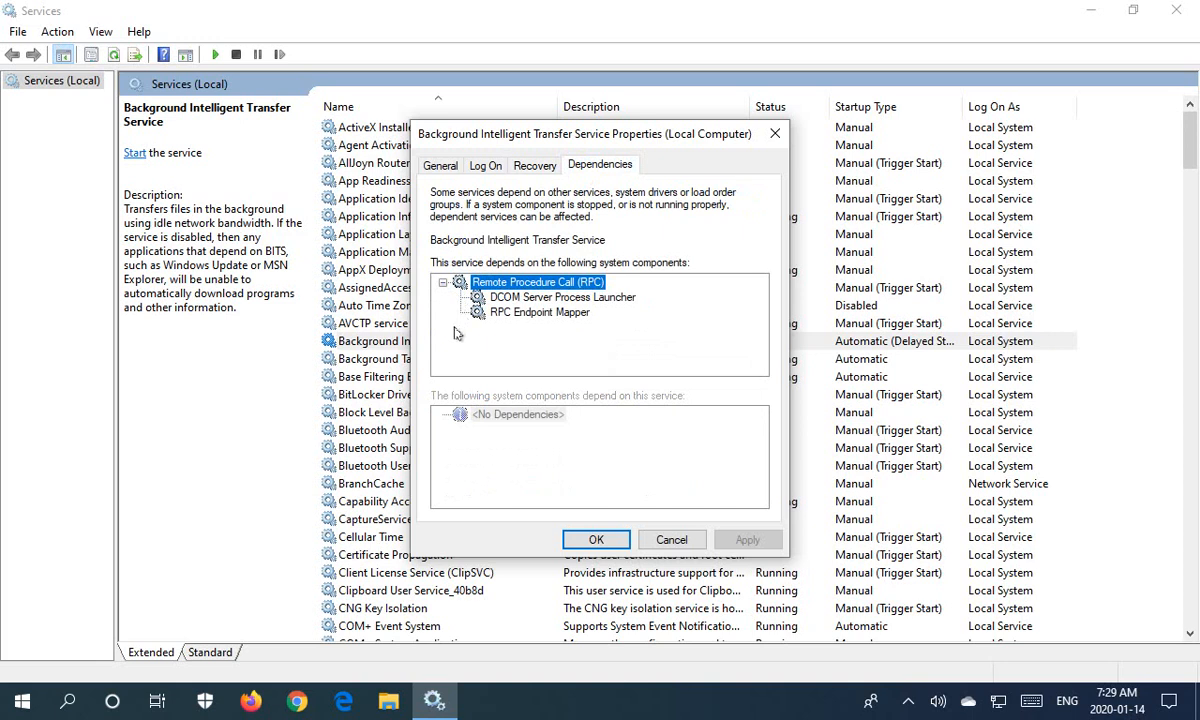
{"action": "mouse_move", "coordinate": [508, 312]}
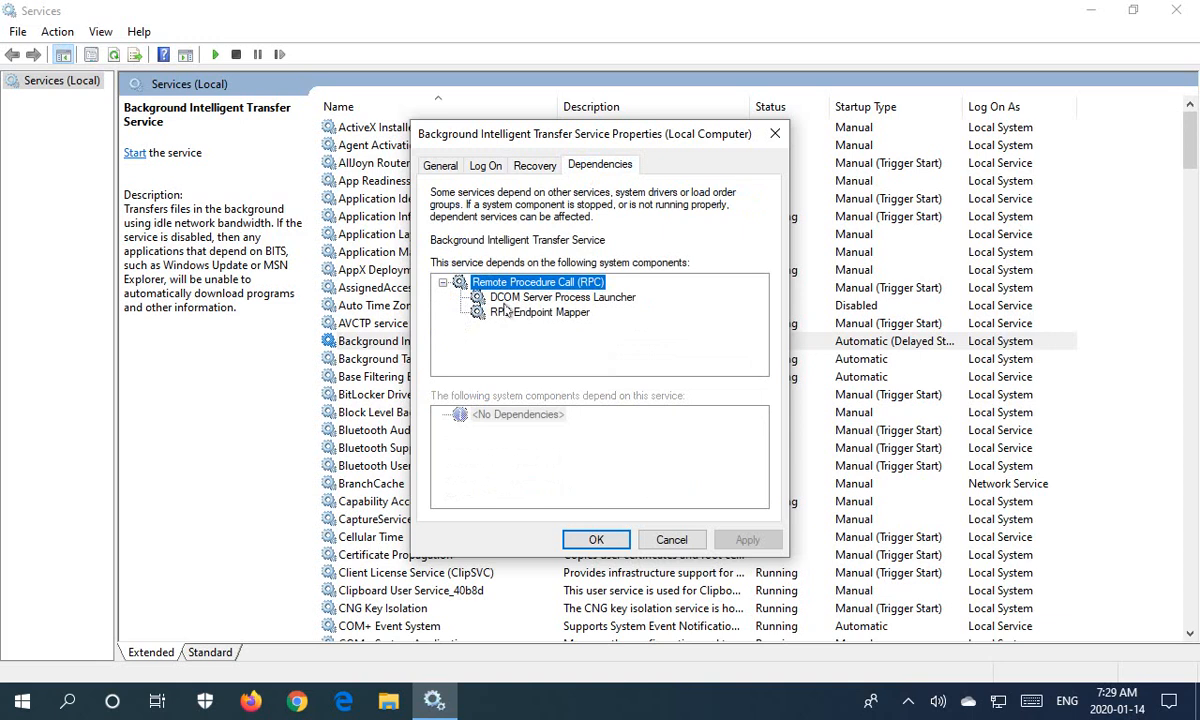
{"action": "mouse_move", "coordinate": [500, 332]}
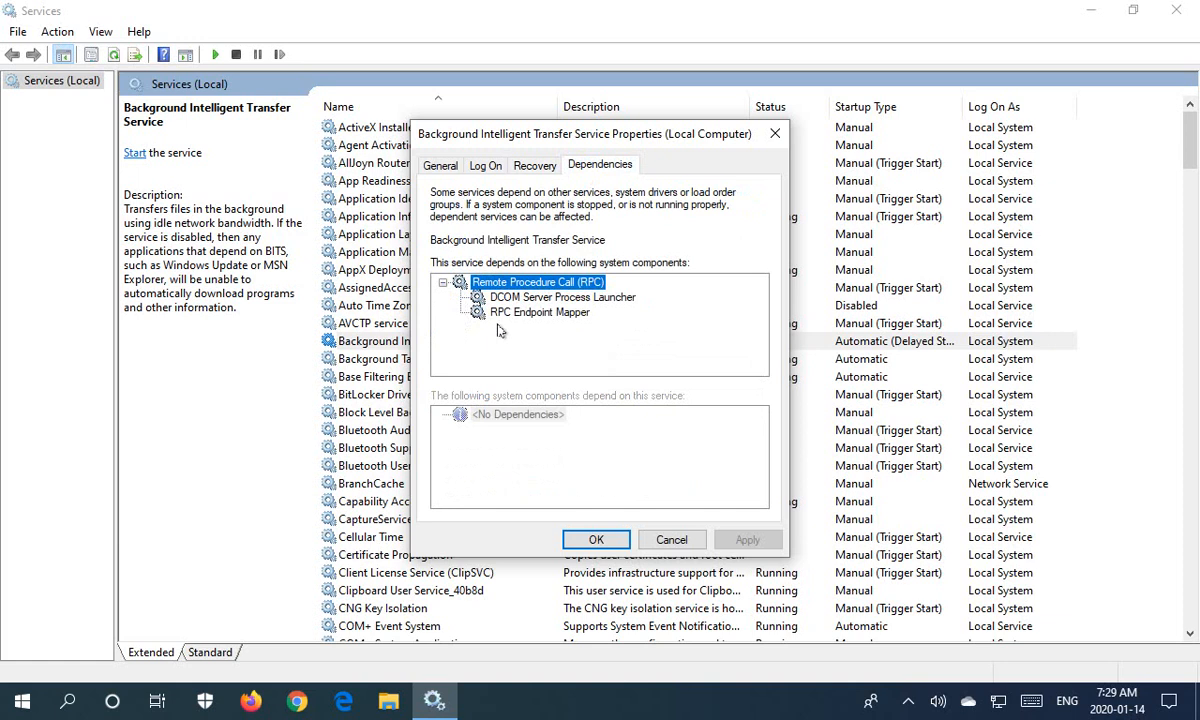
{"action": "mouse_move", "coordinate": [512, 336]}
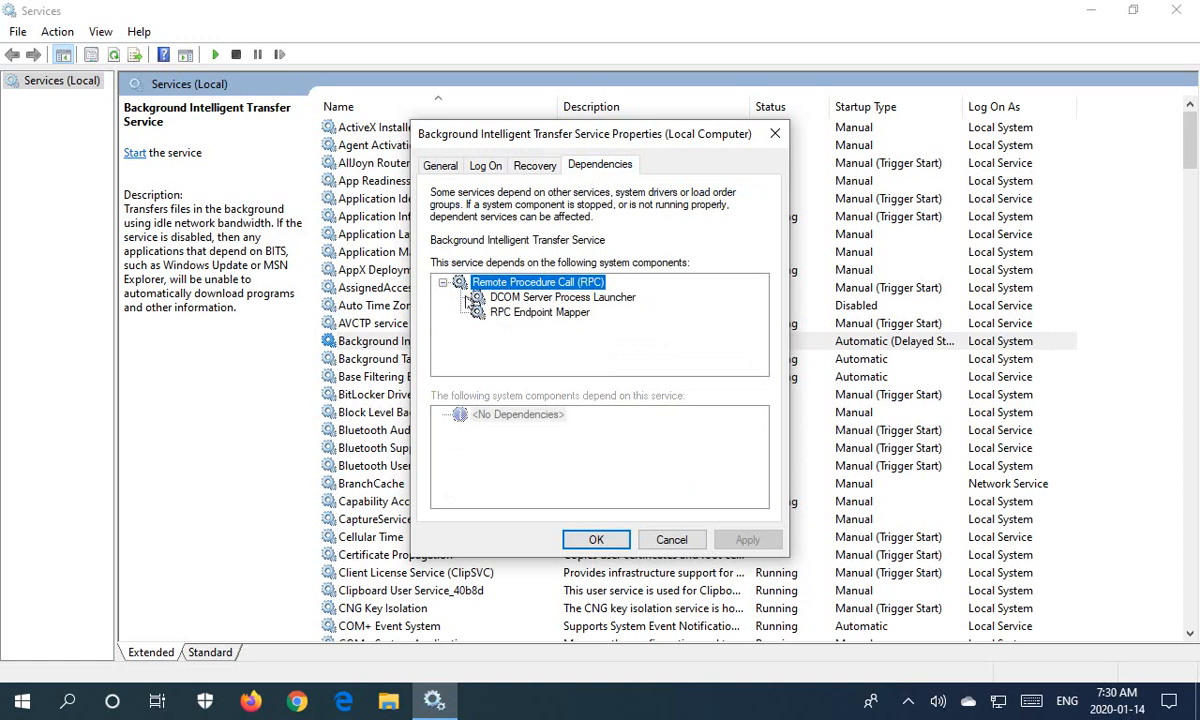
{"action": "mouse_move", "coordinate": [504, 306]}
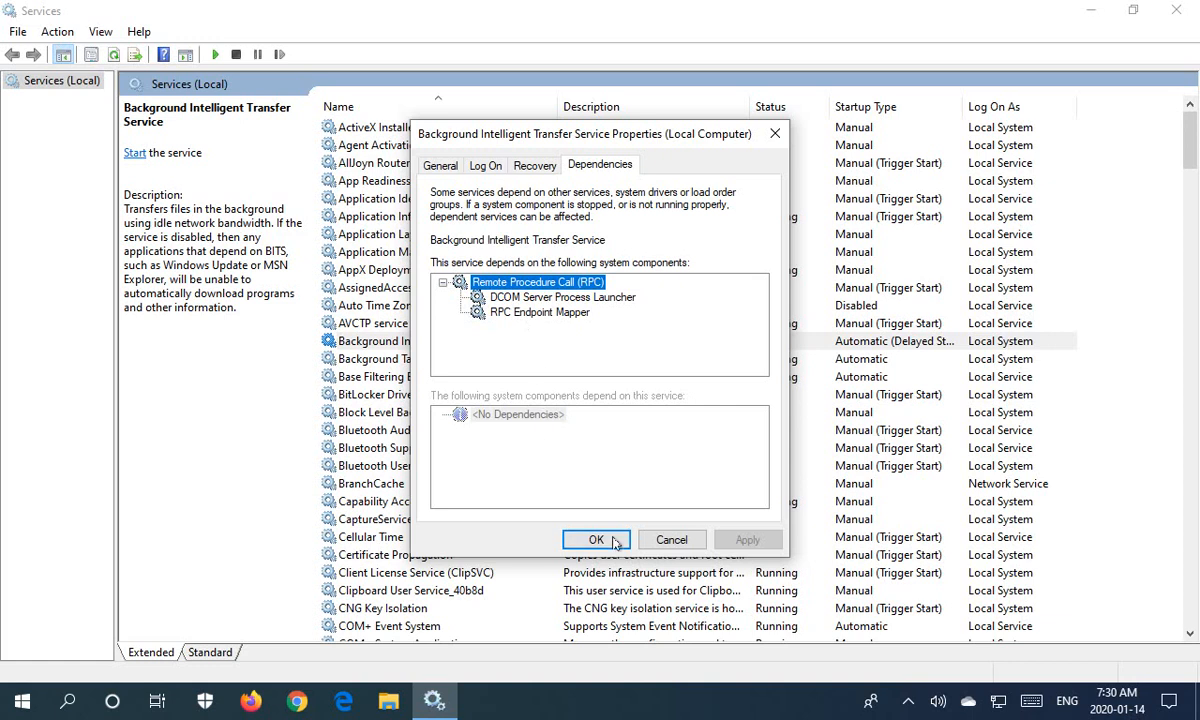
{"action": "mouse_move", "coordinate": [584, 496]}
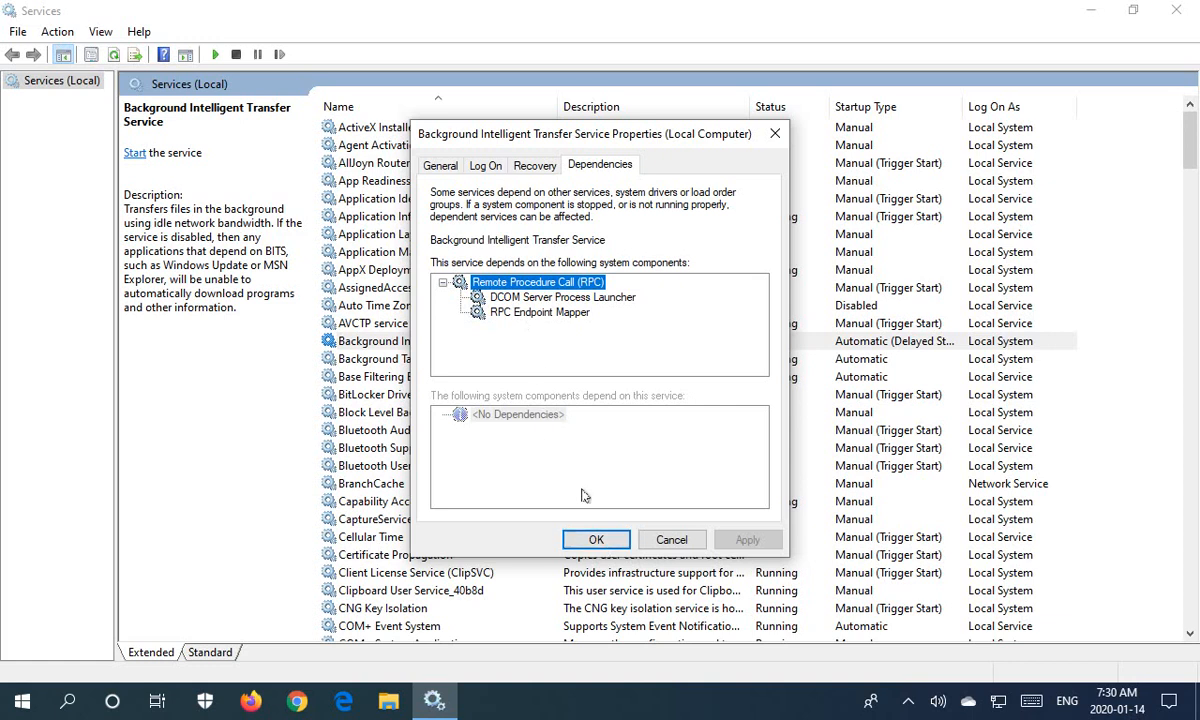
{"action": "left_click", "coordinate": [440, 164]}
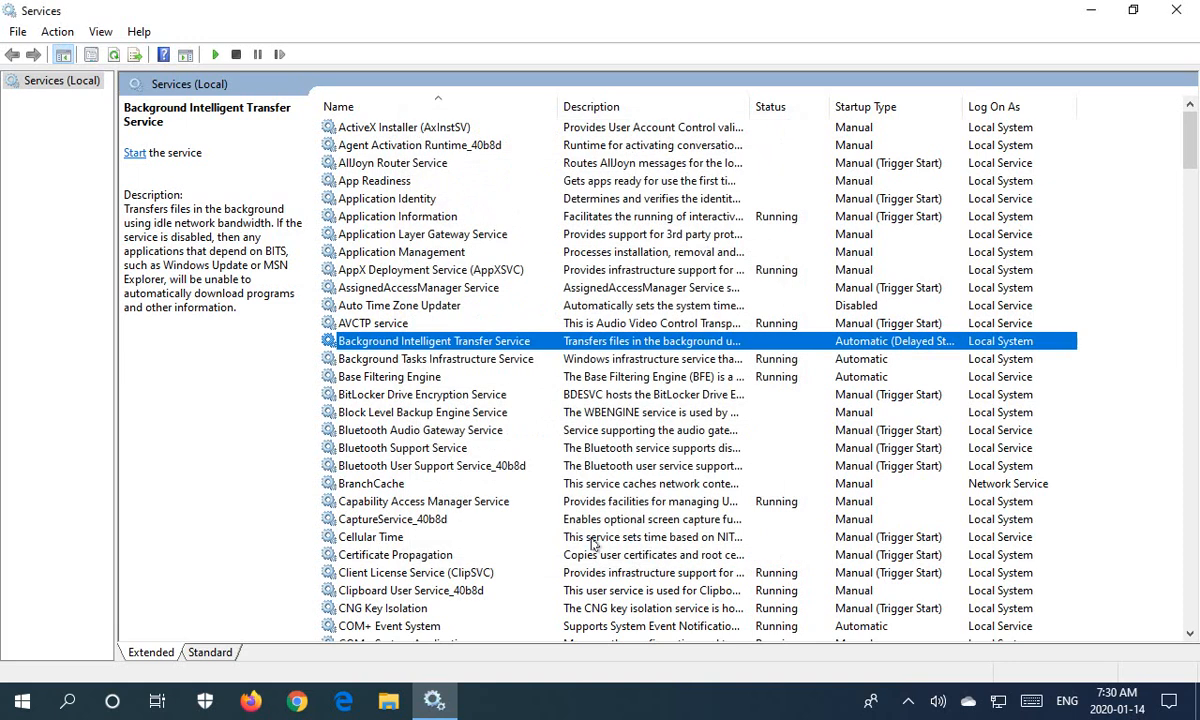
{"action": "mouse_move", "coordinate": [528, 456]}
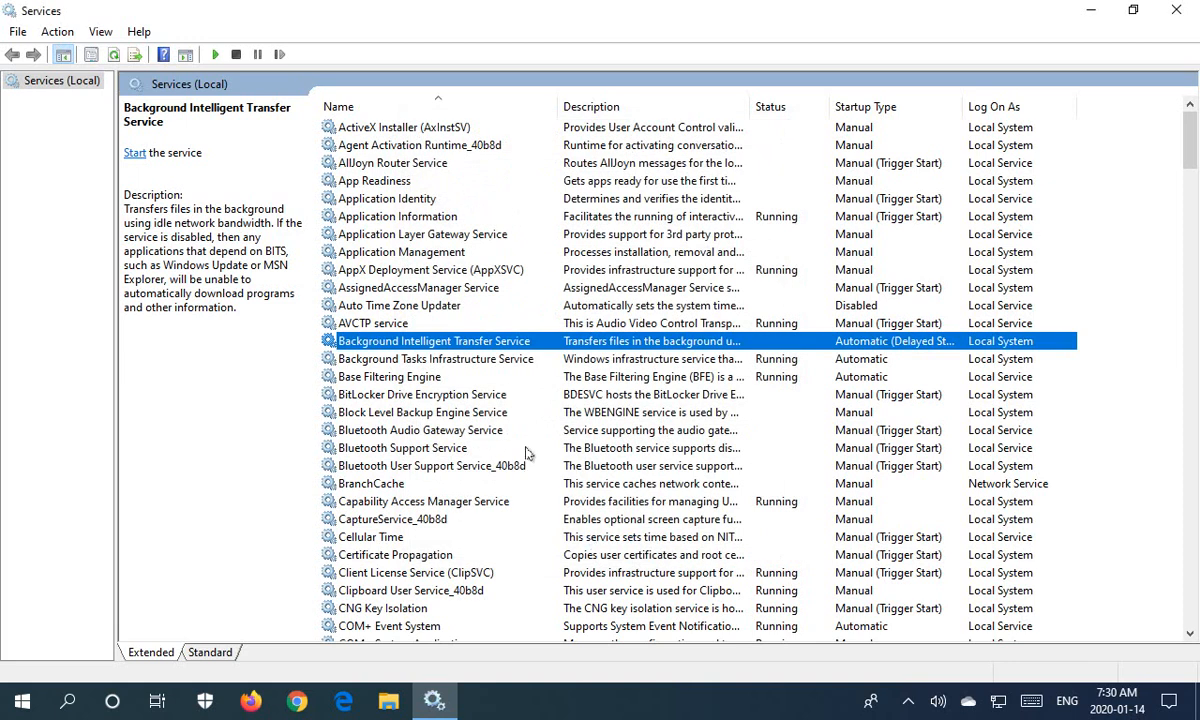